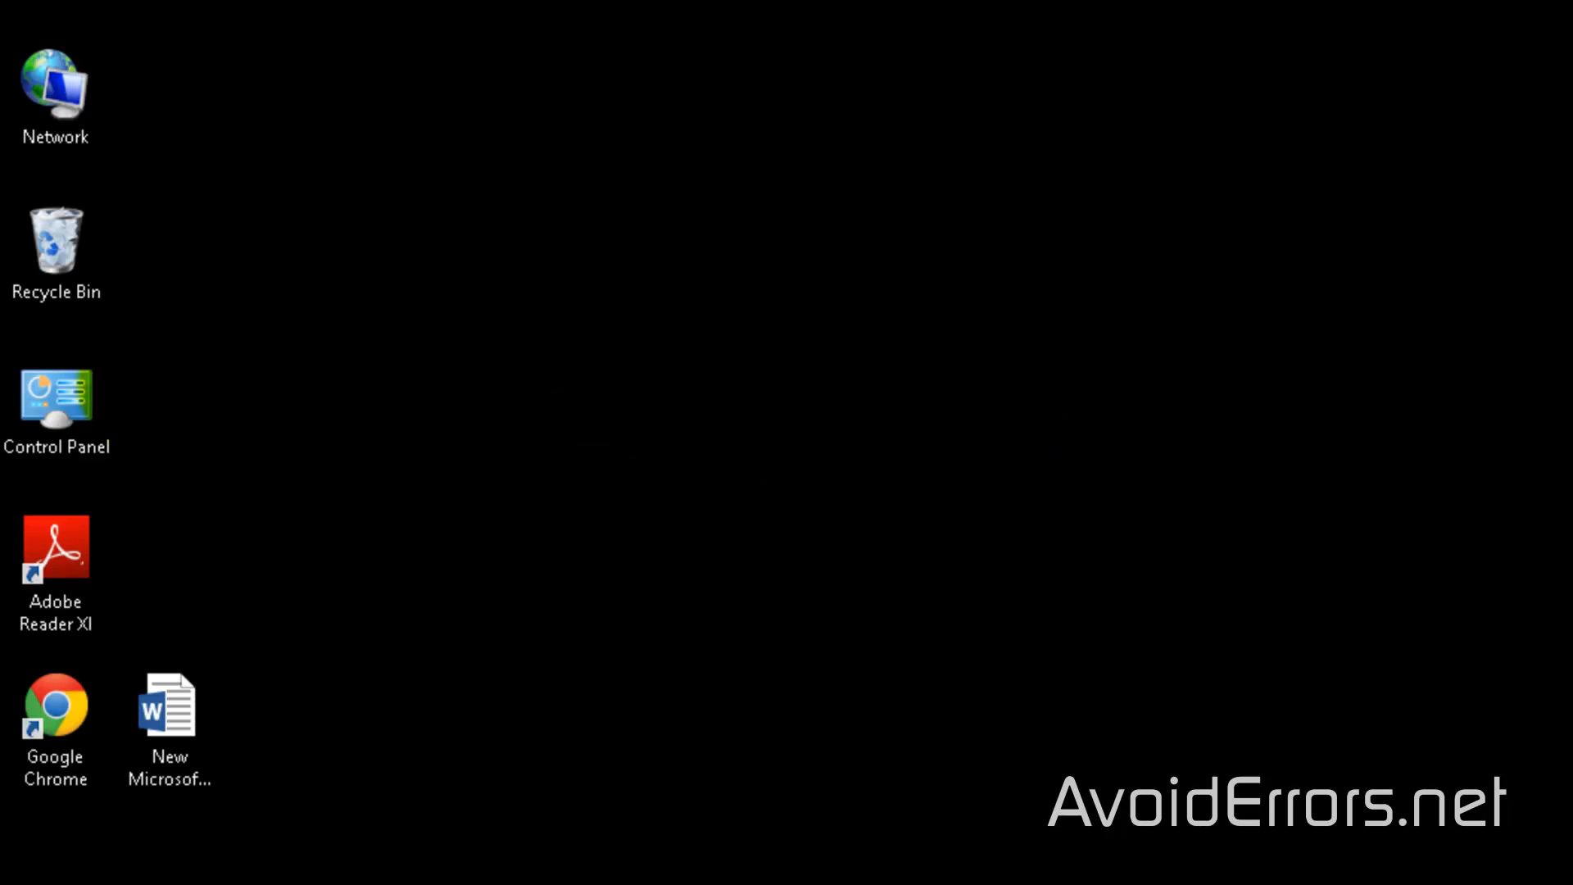
# Launch Control Panel from its desktop icon
pyautogui.doubleClick(55, 399)
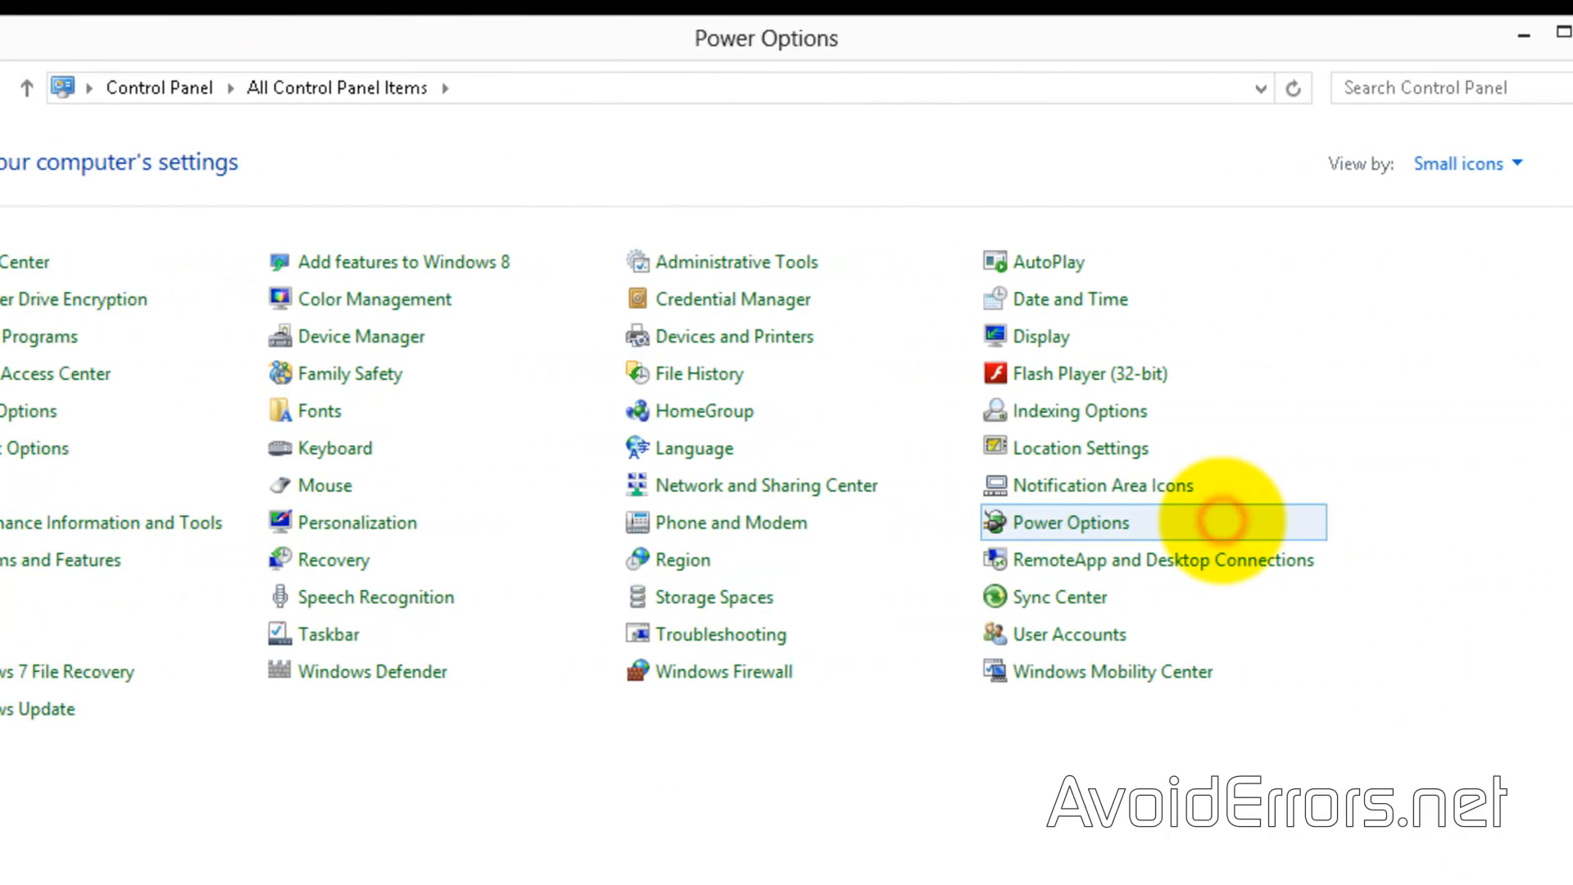
# Go to Power Options and its 'Choose what the power buttons do' page
pyautogui.click(1072, 522)
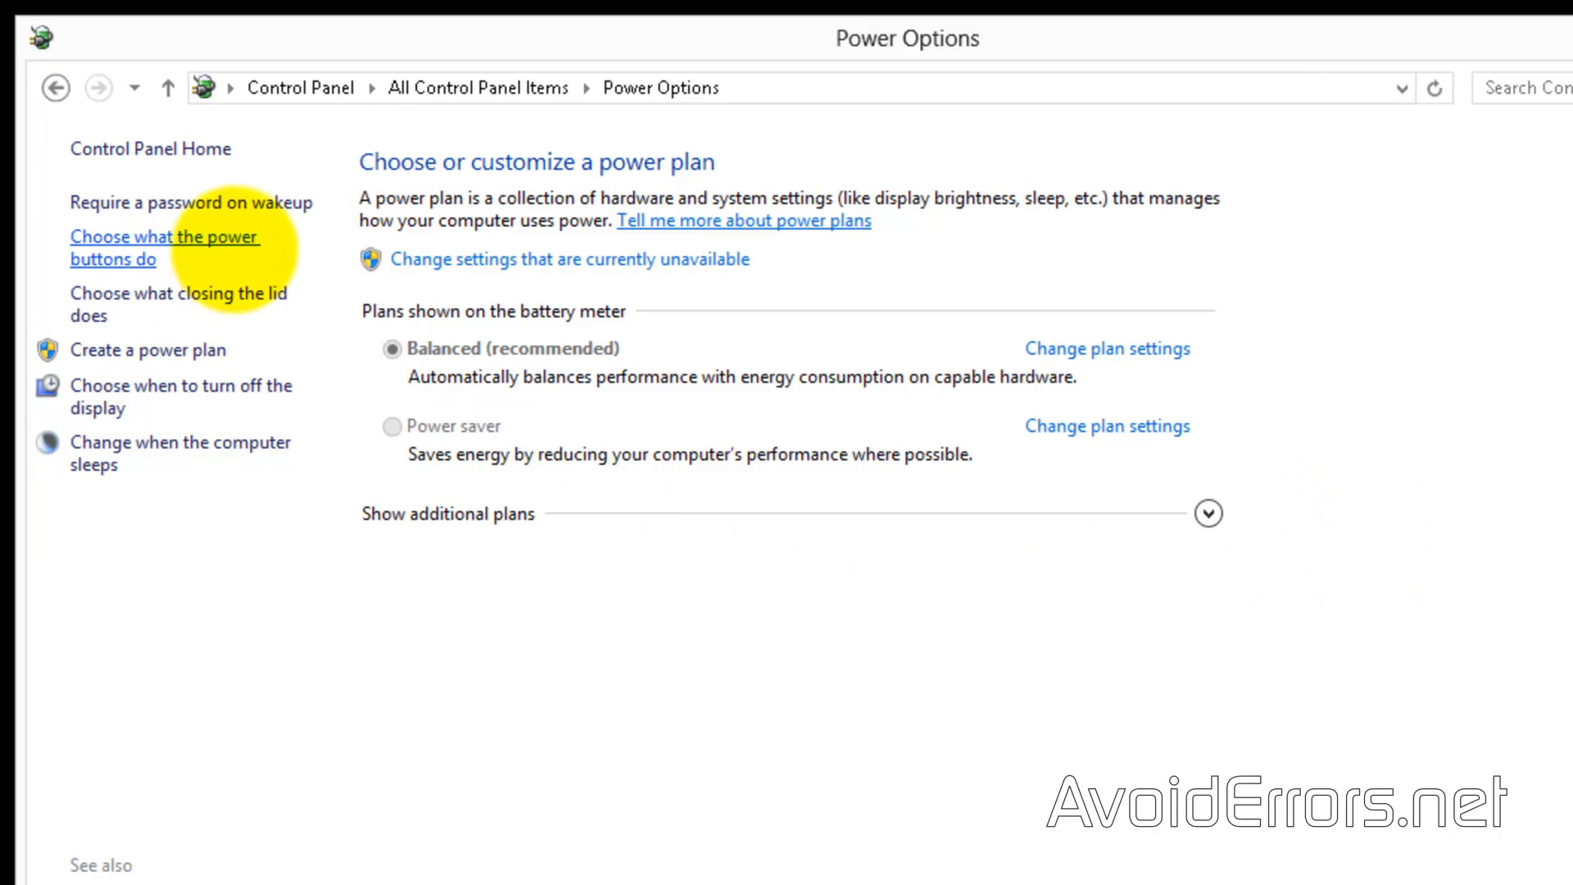
pyautogui.click(164, 247)
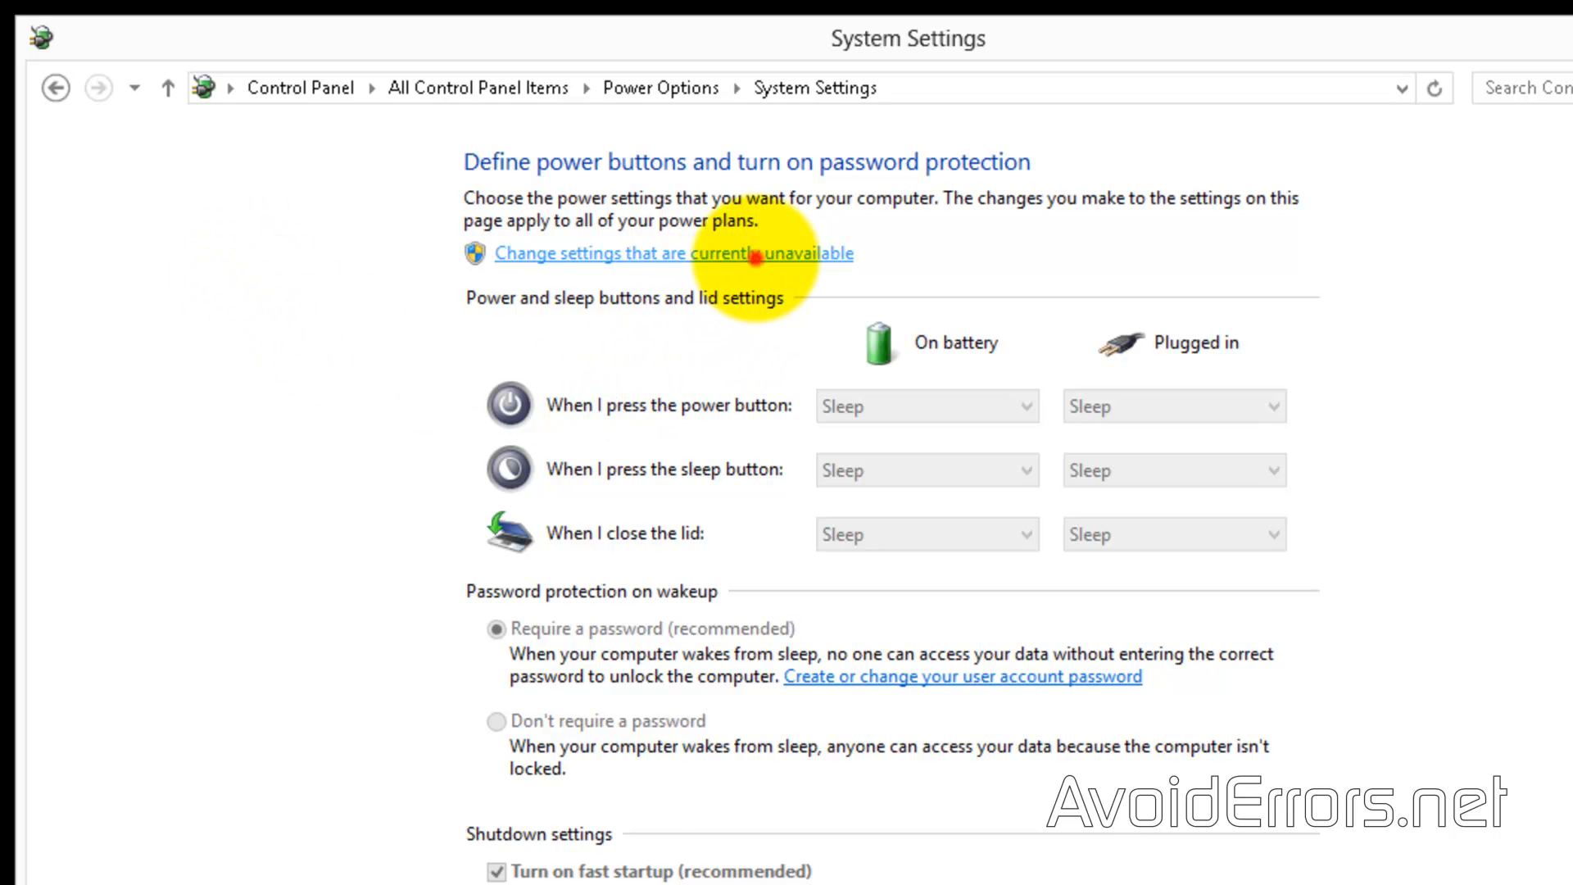
# Unlock the unavailable settings, uncheck 'Turn on fast startup' and save the changes
pyautogui.click(676, 253)
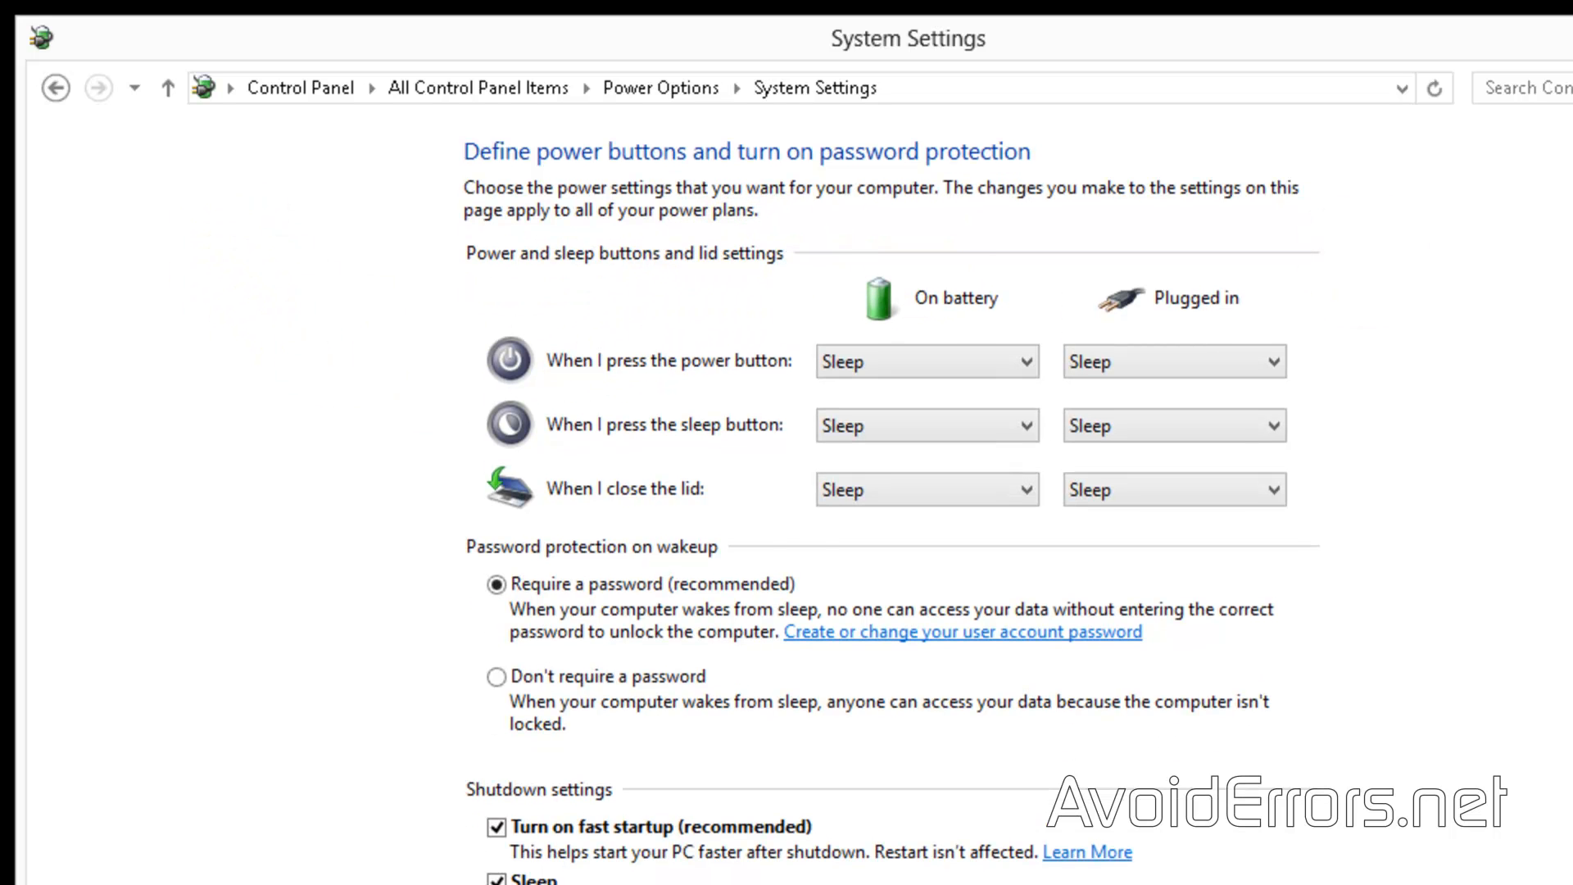
pyautogui.scroll(-3)
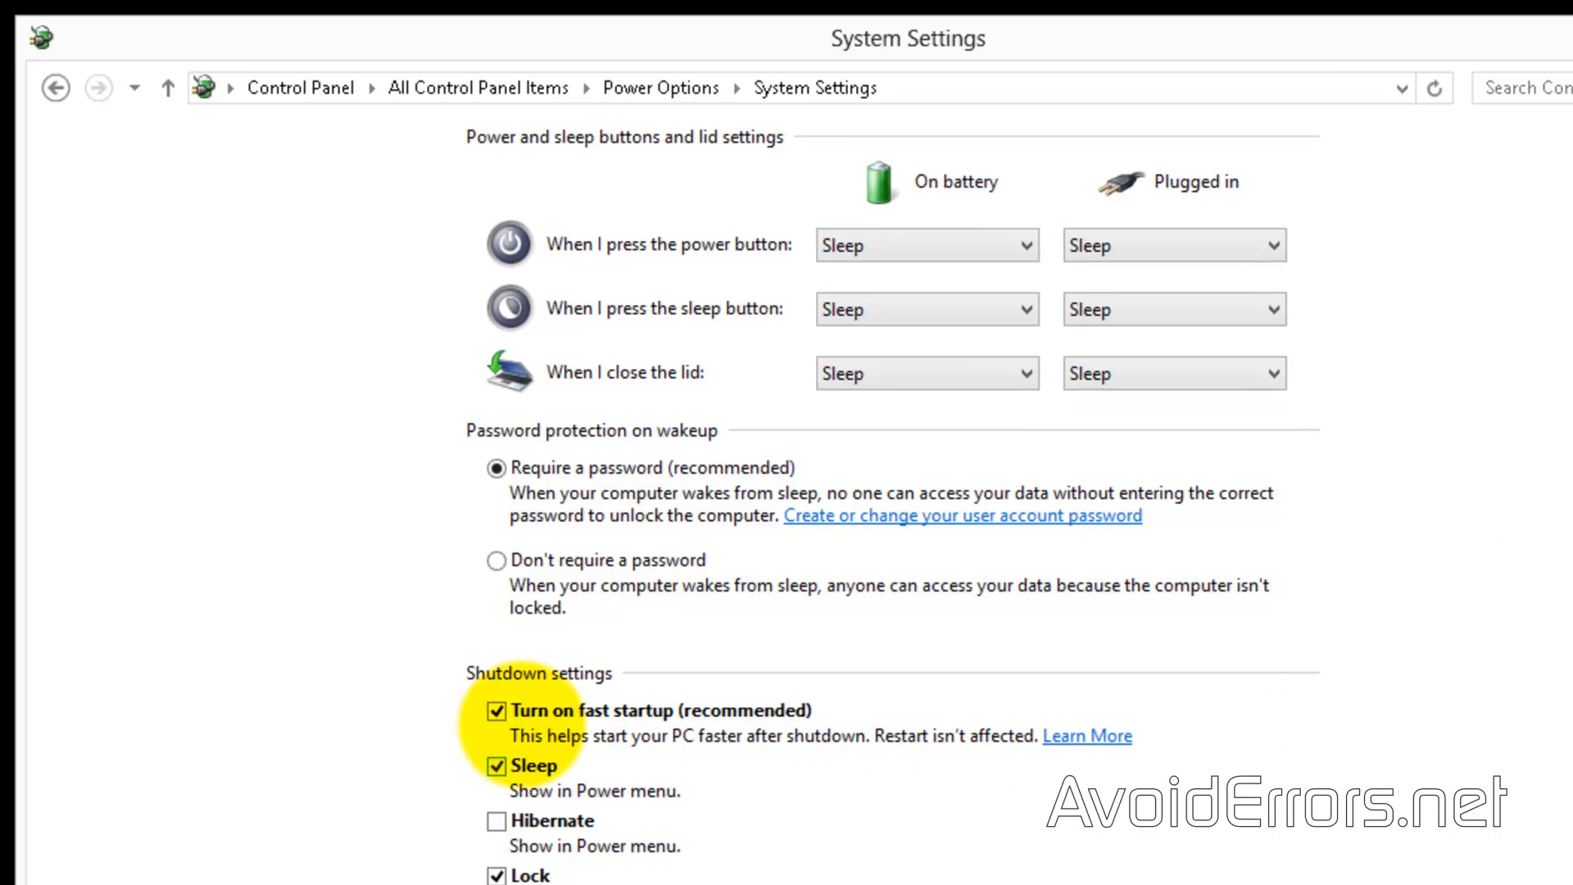
pyautogui.click(495, 711)
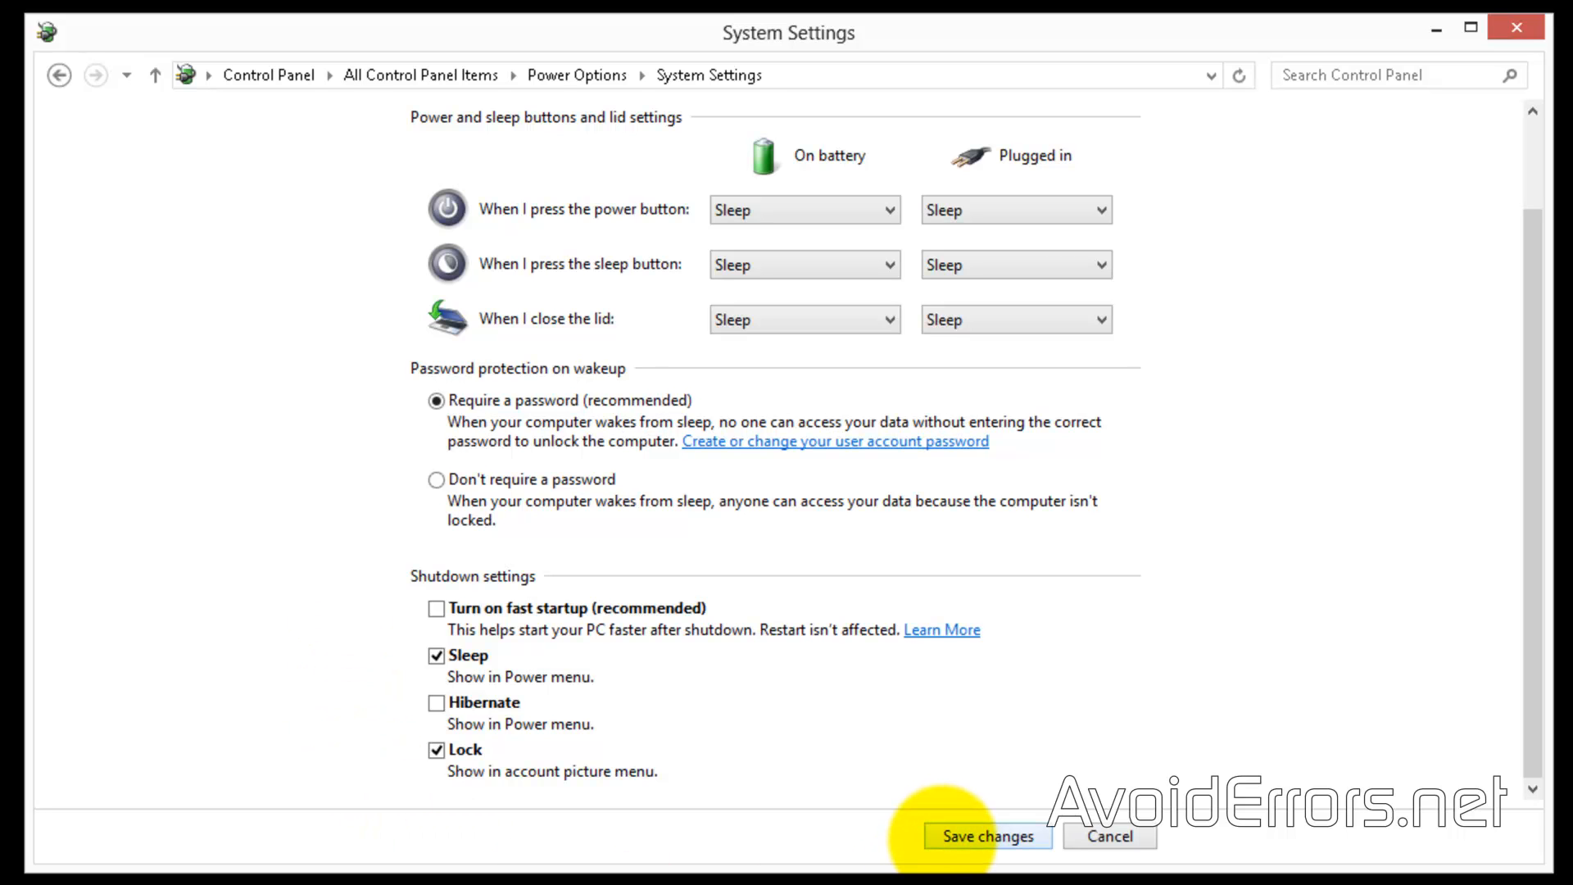
pyautogui.click(987, 836)
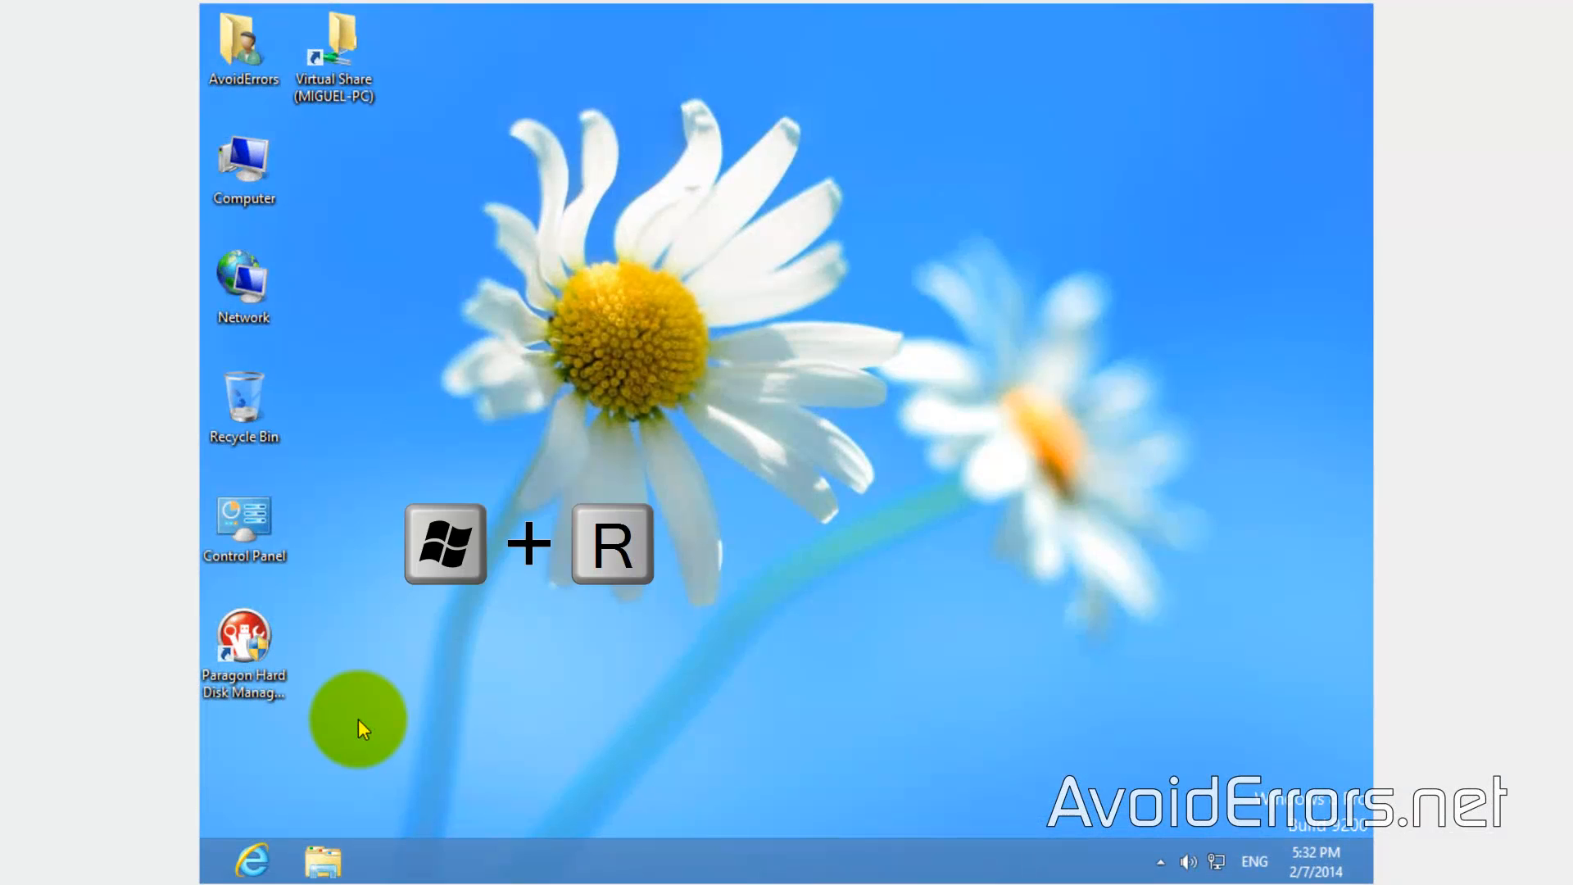
# Launch regedit from the Run dialog and approve the User Account Control prompt
pyautogui.press('Win+r')
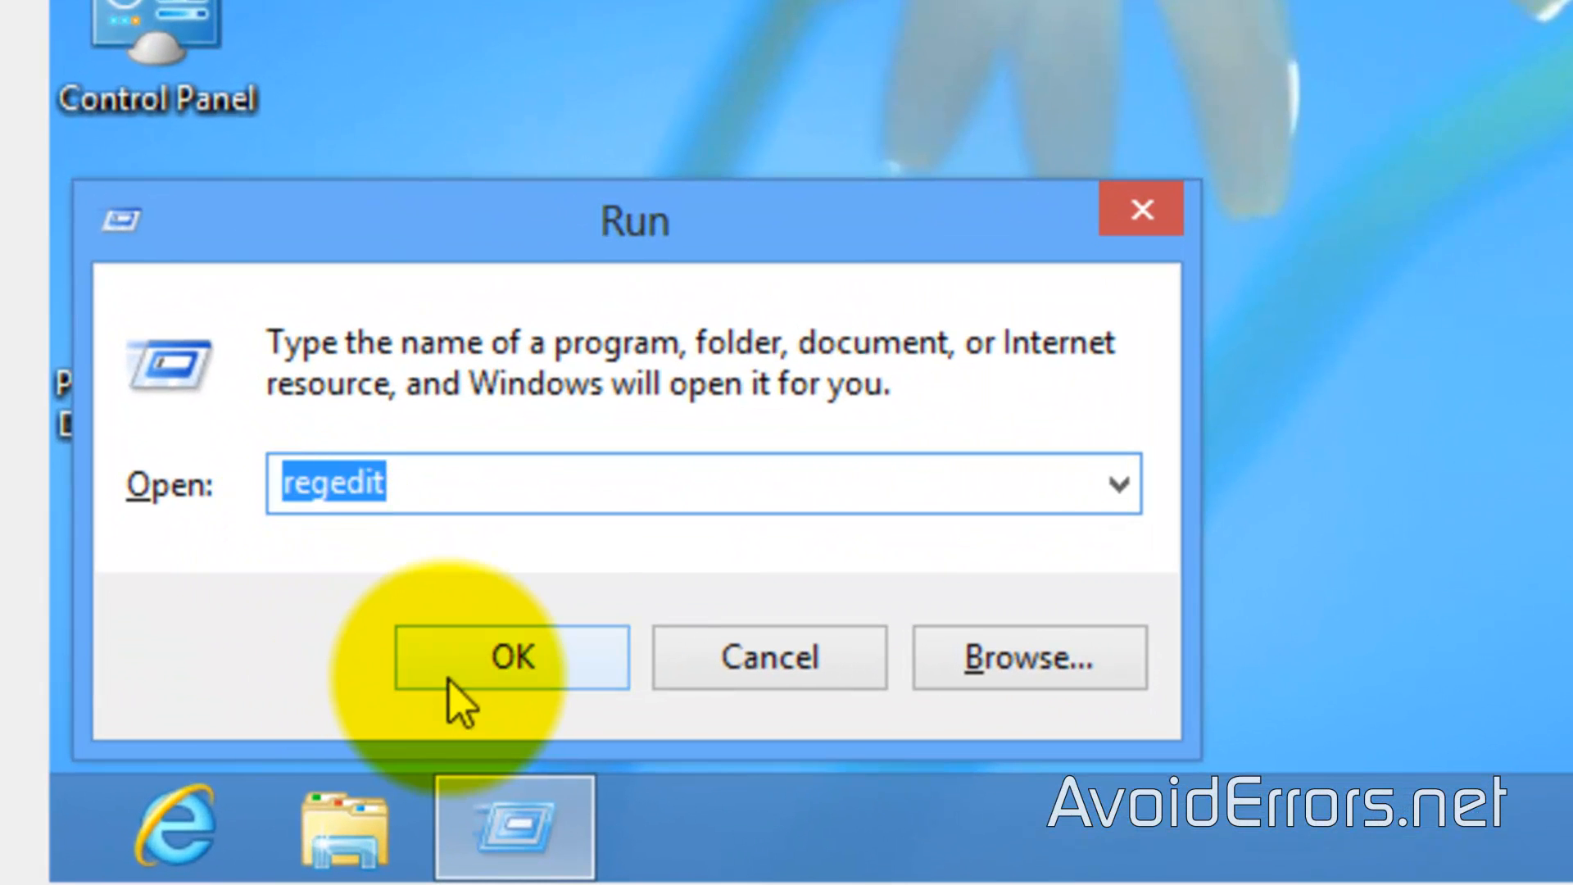
pyautogui.click(512, 658)
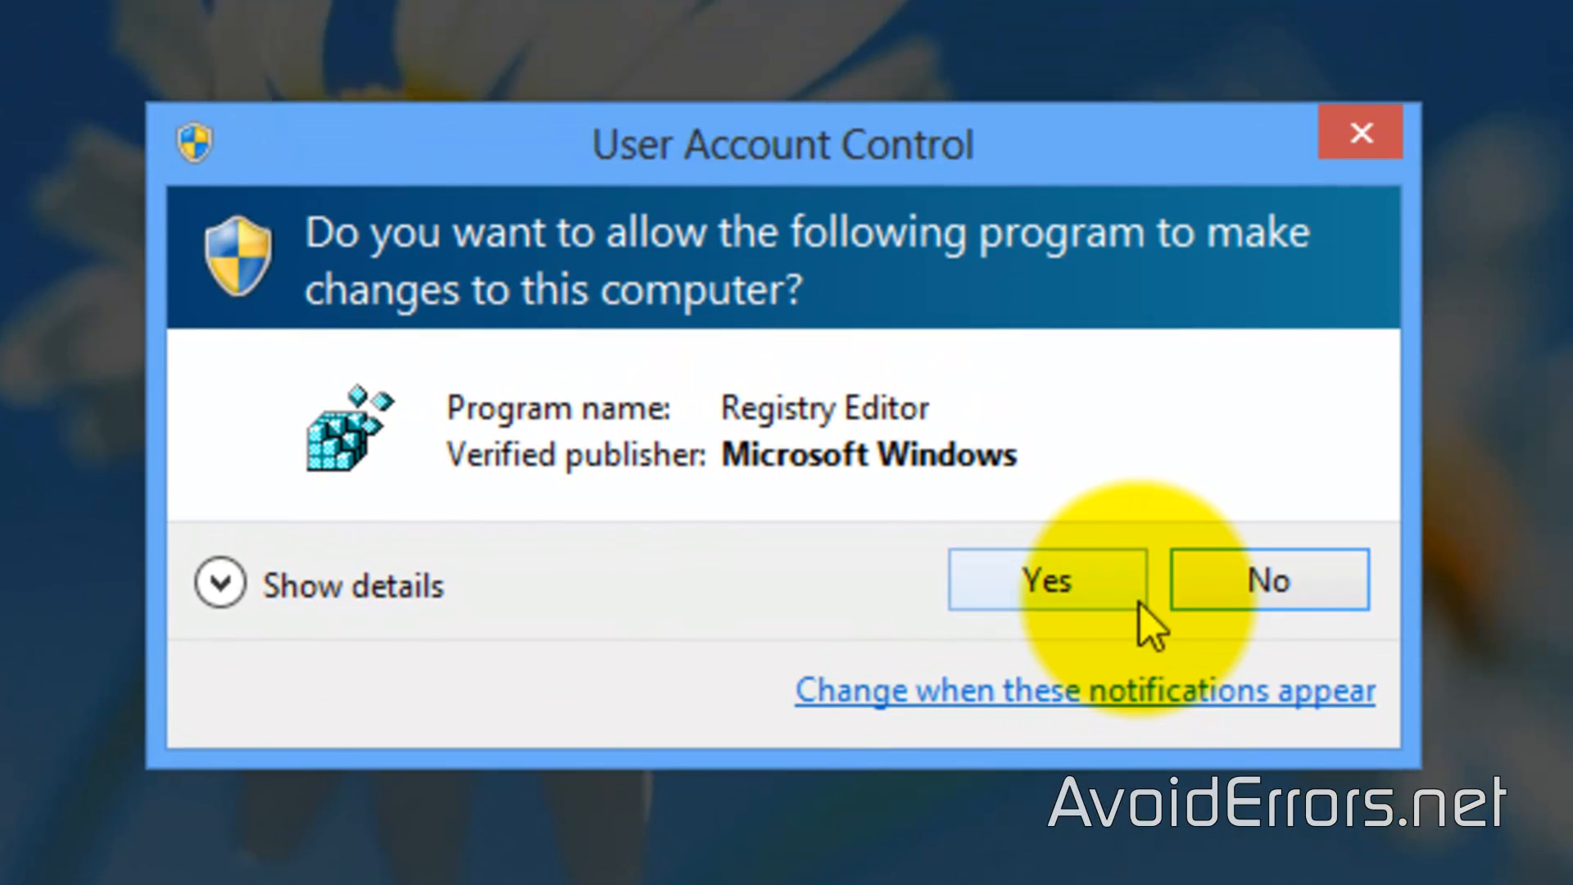
pyautogui.click(1047, 580)
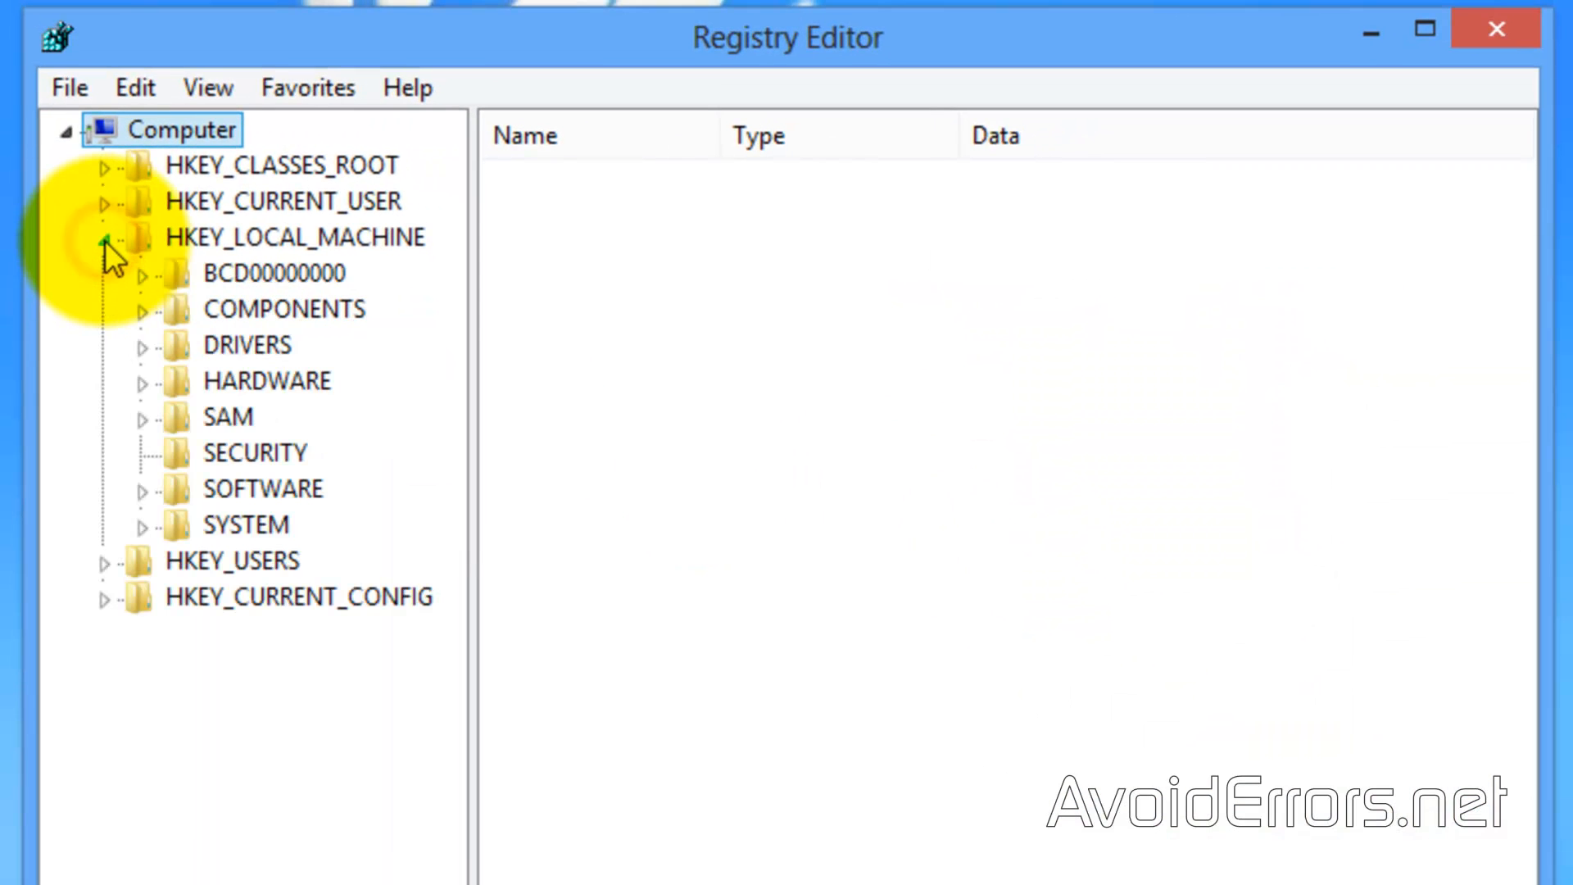
pyautogui.moveTo(145, 535)
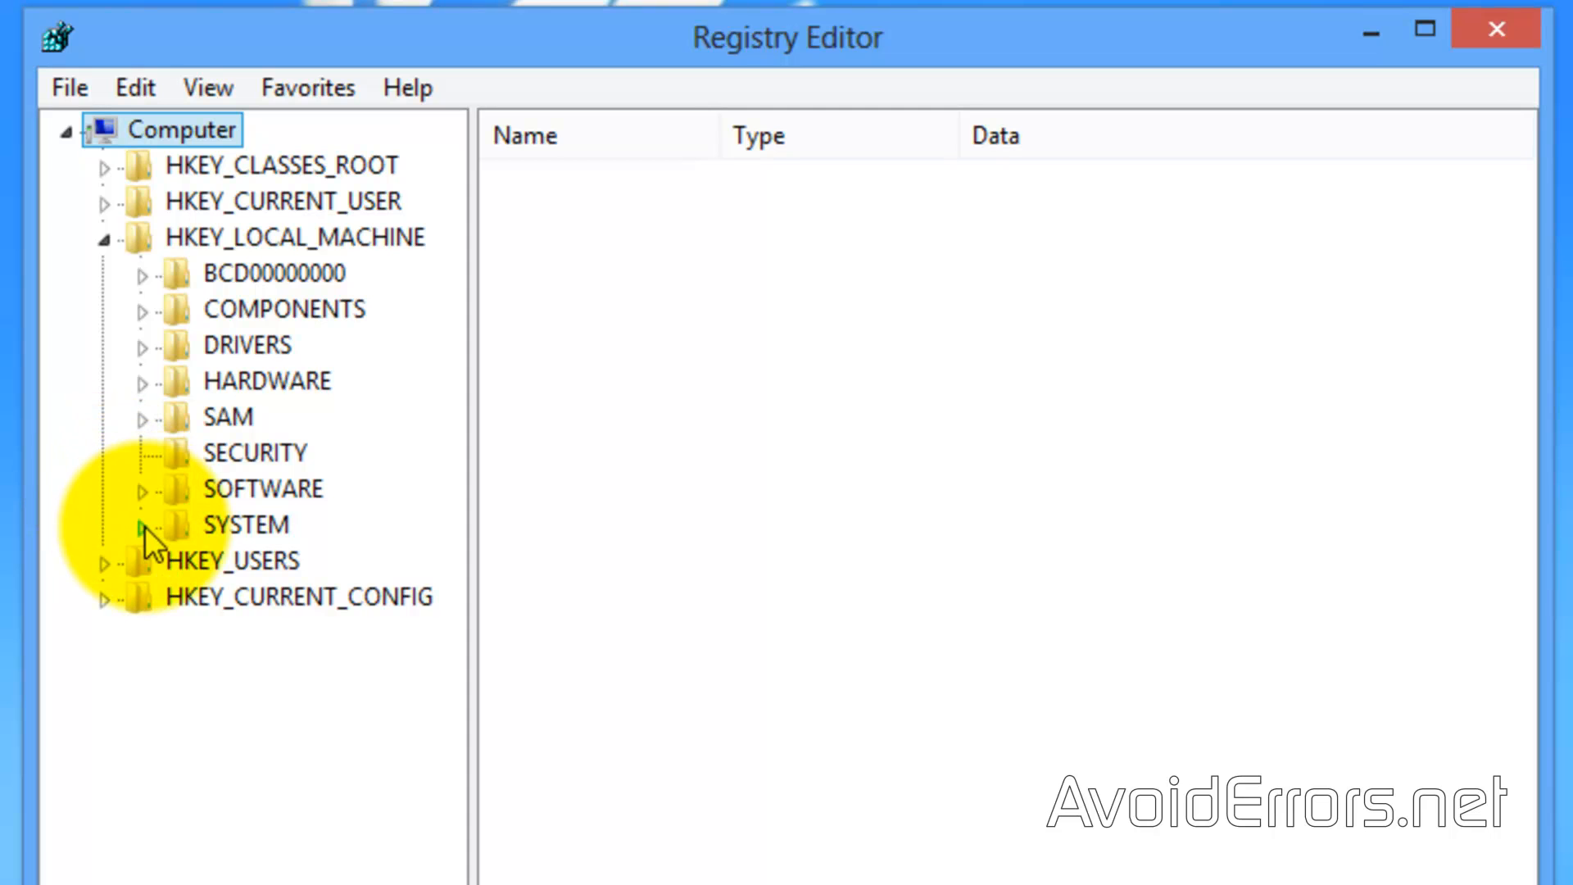
# Navigate to HKEY_LOCAL_MACHINE\SYSTEM\CurrentControlSet\Control\Session Manager\Power and list its values
pyautogui.click(142, 524)
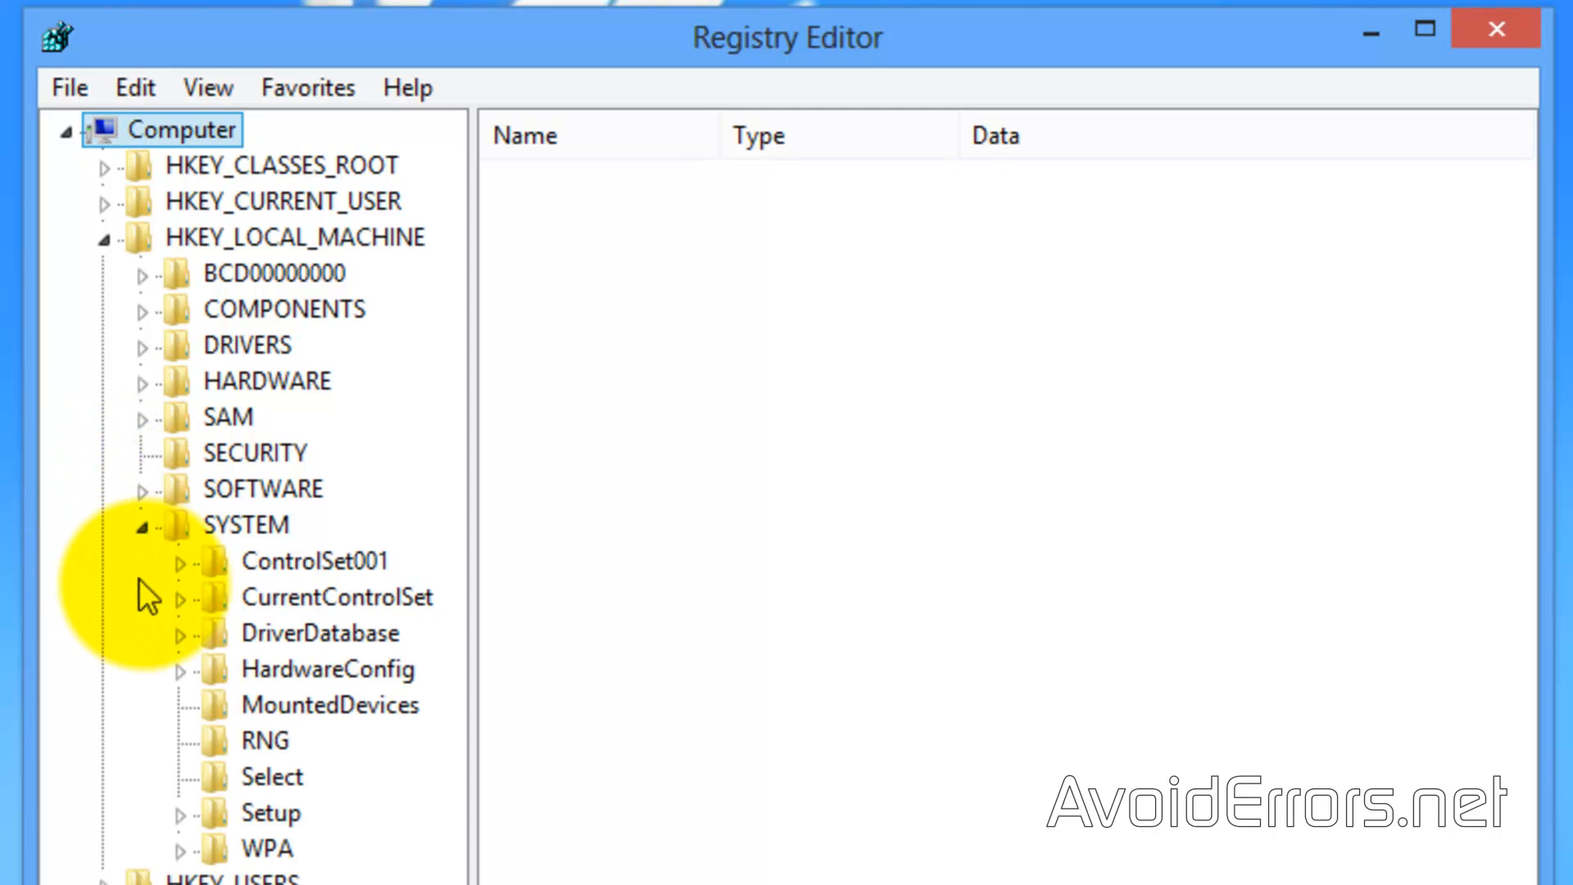
pyautogui.click(182, 597)
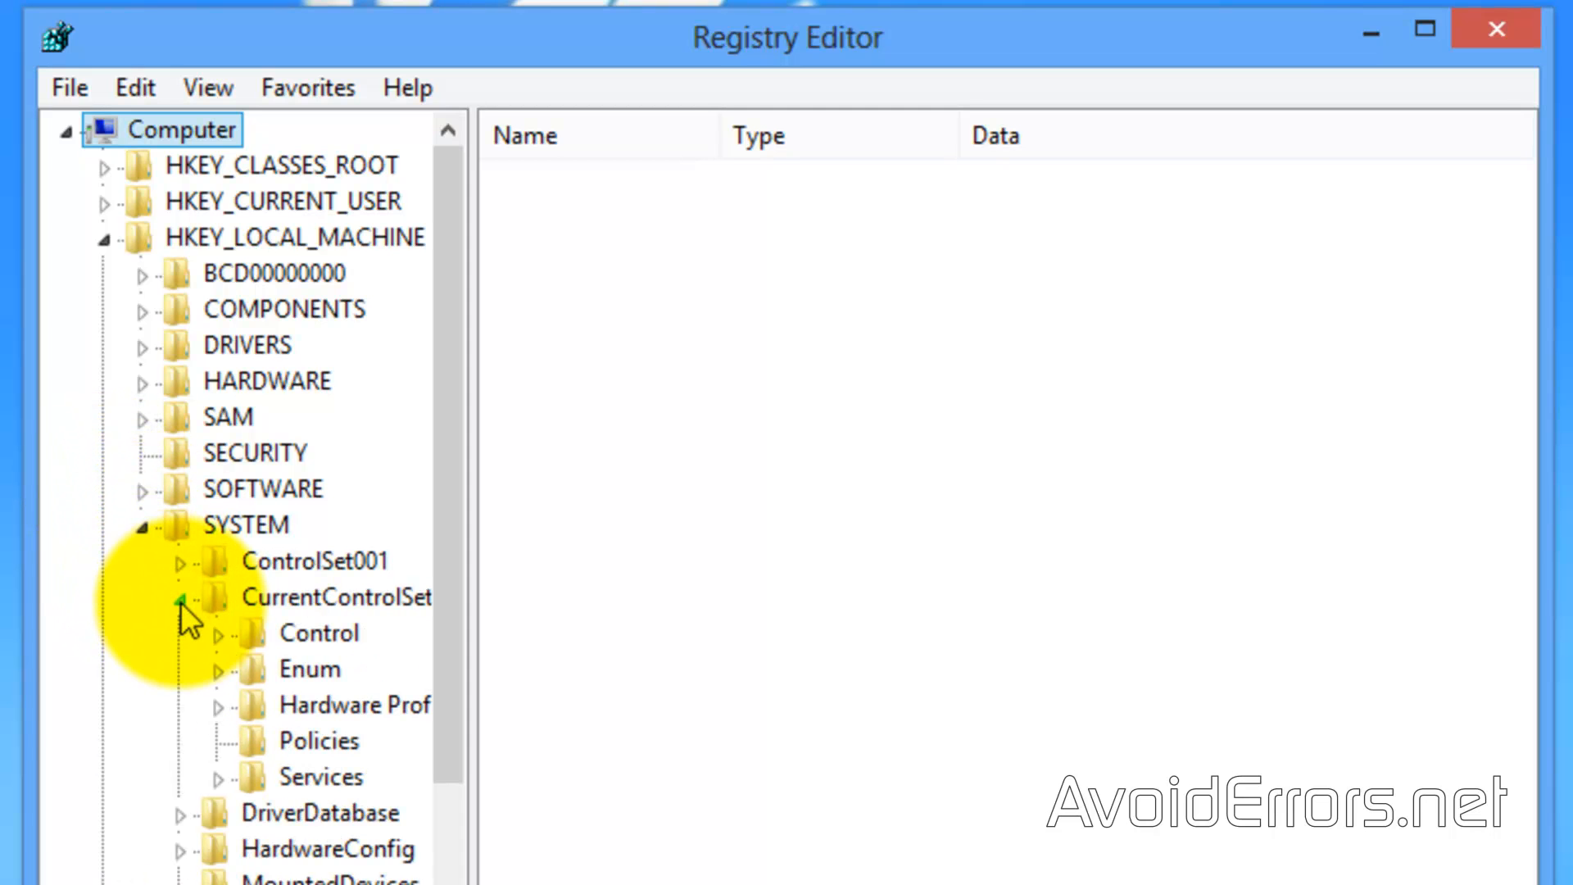
pyautogui.click(218, 632)
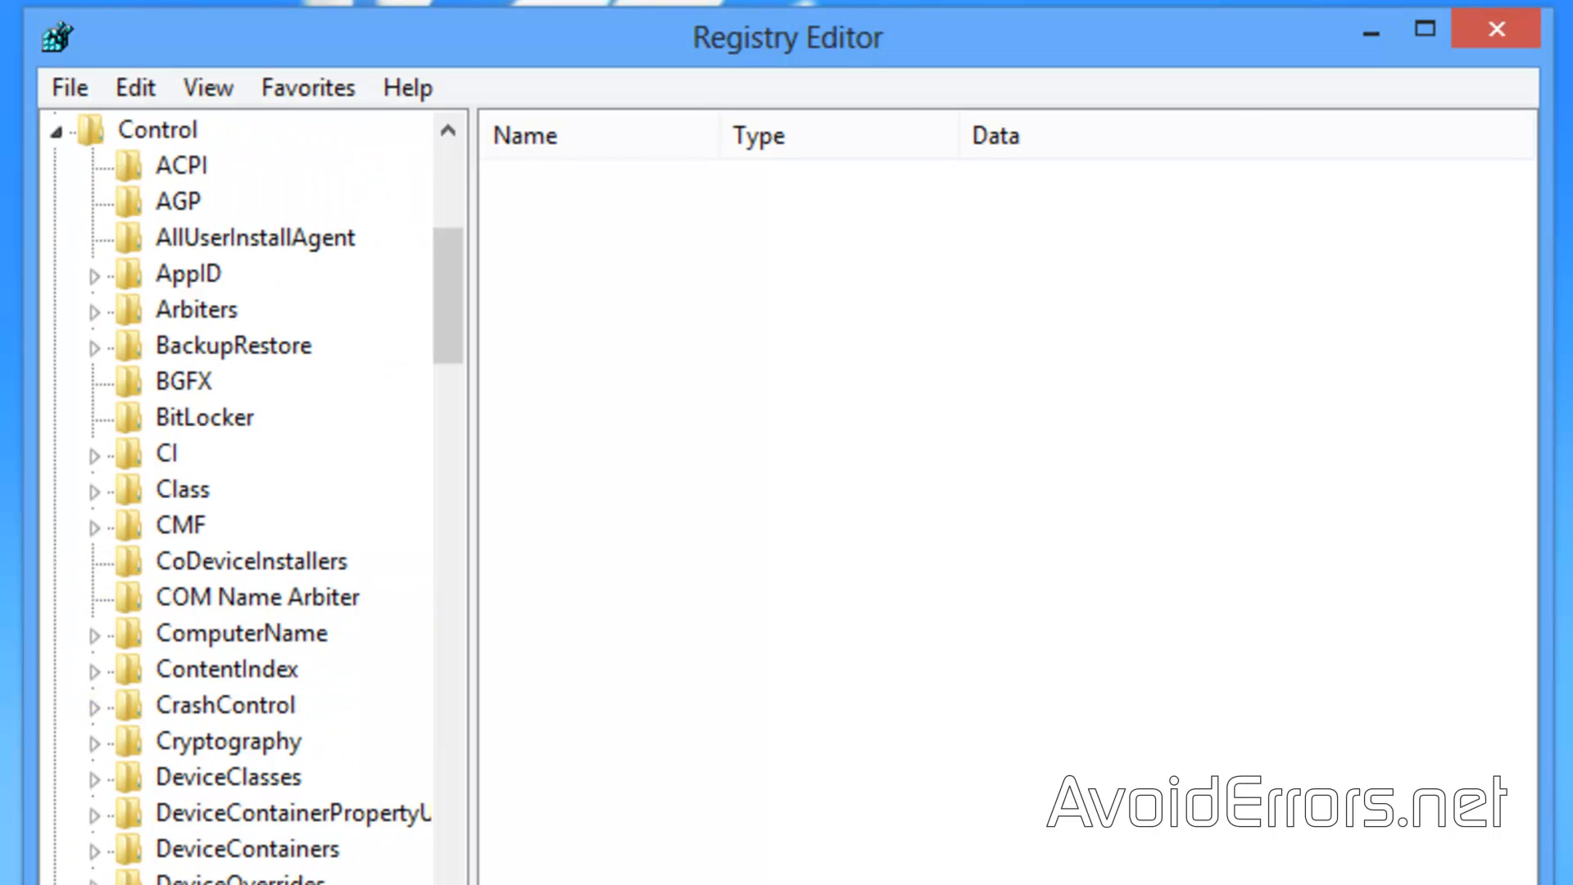
pyautogui.scroll(-3)
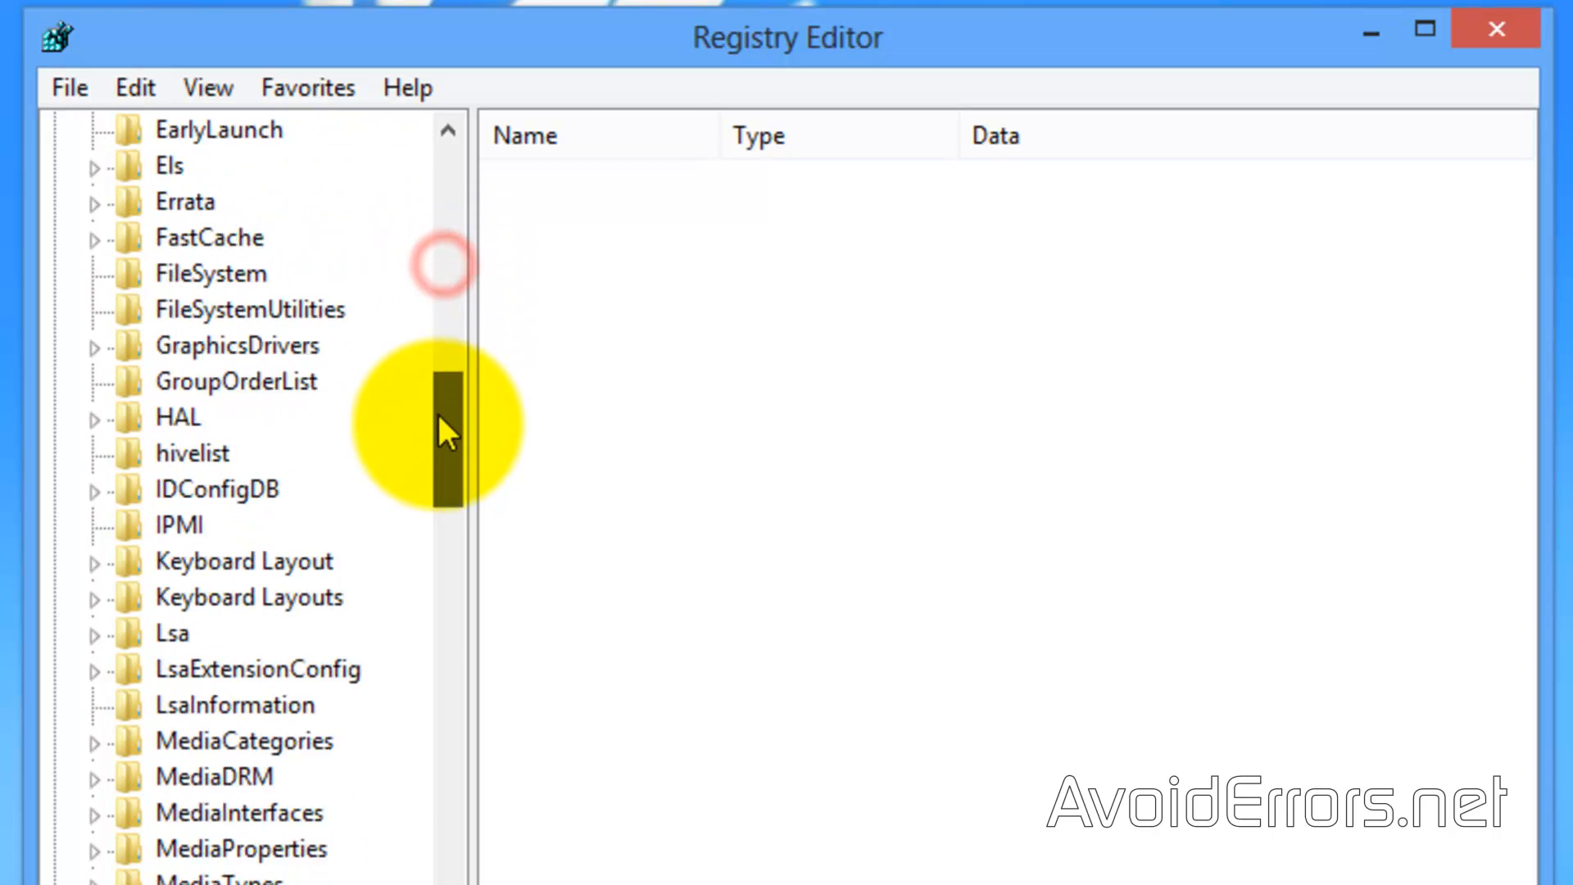
pyautogui.scroll(-3)
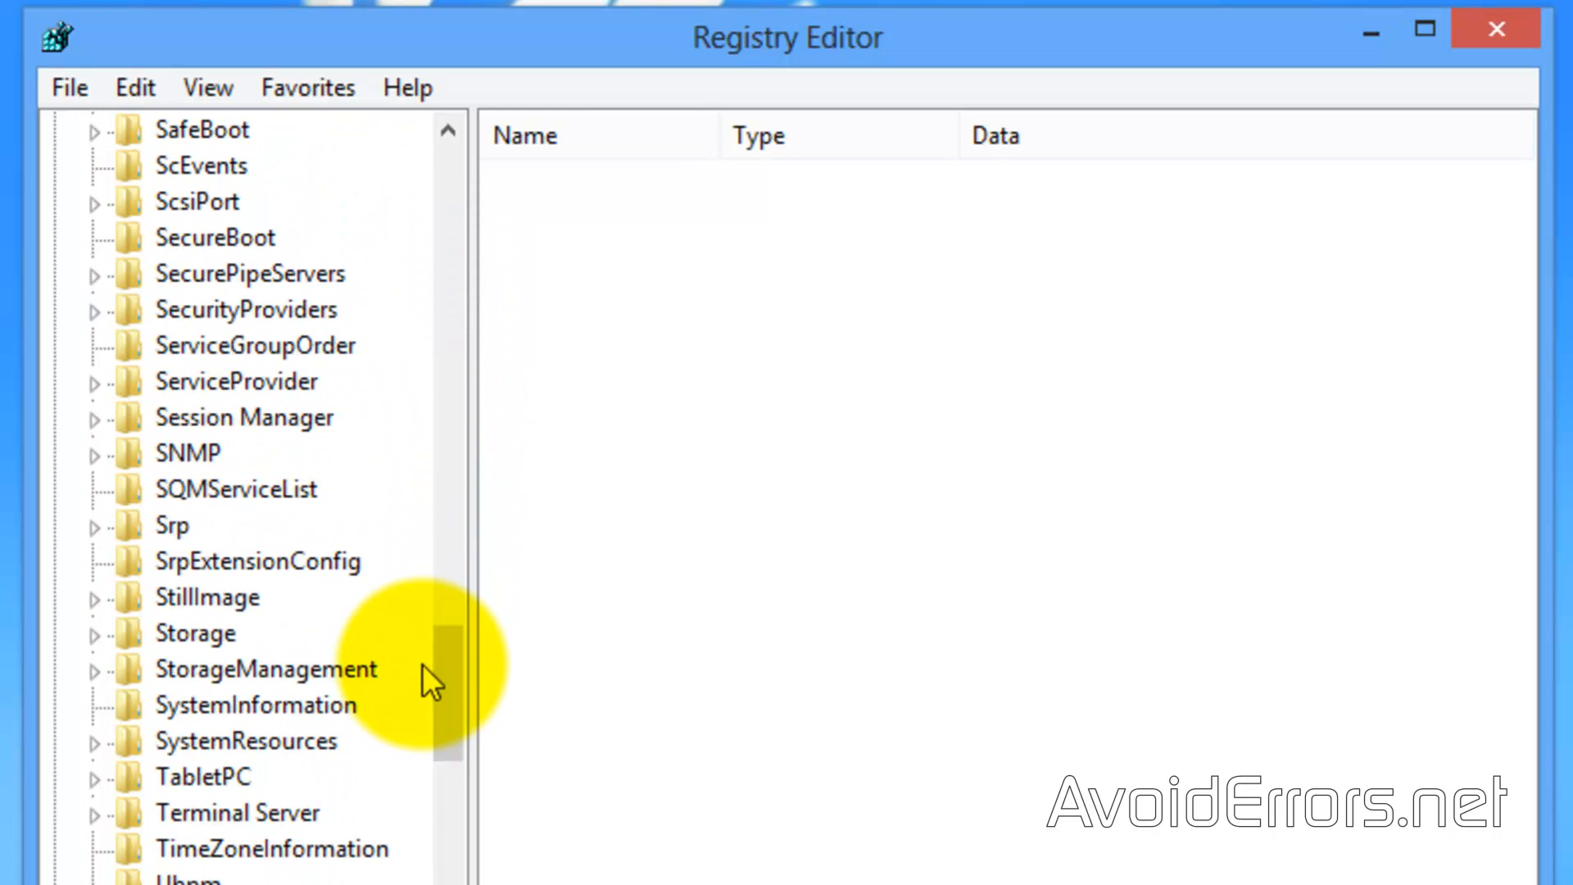
pyautogui.click(98, 417)
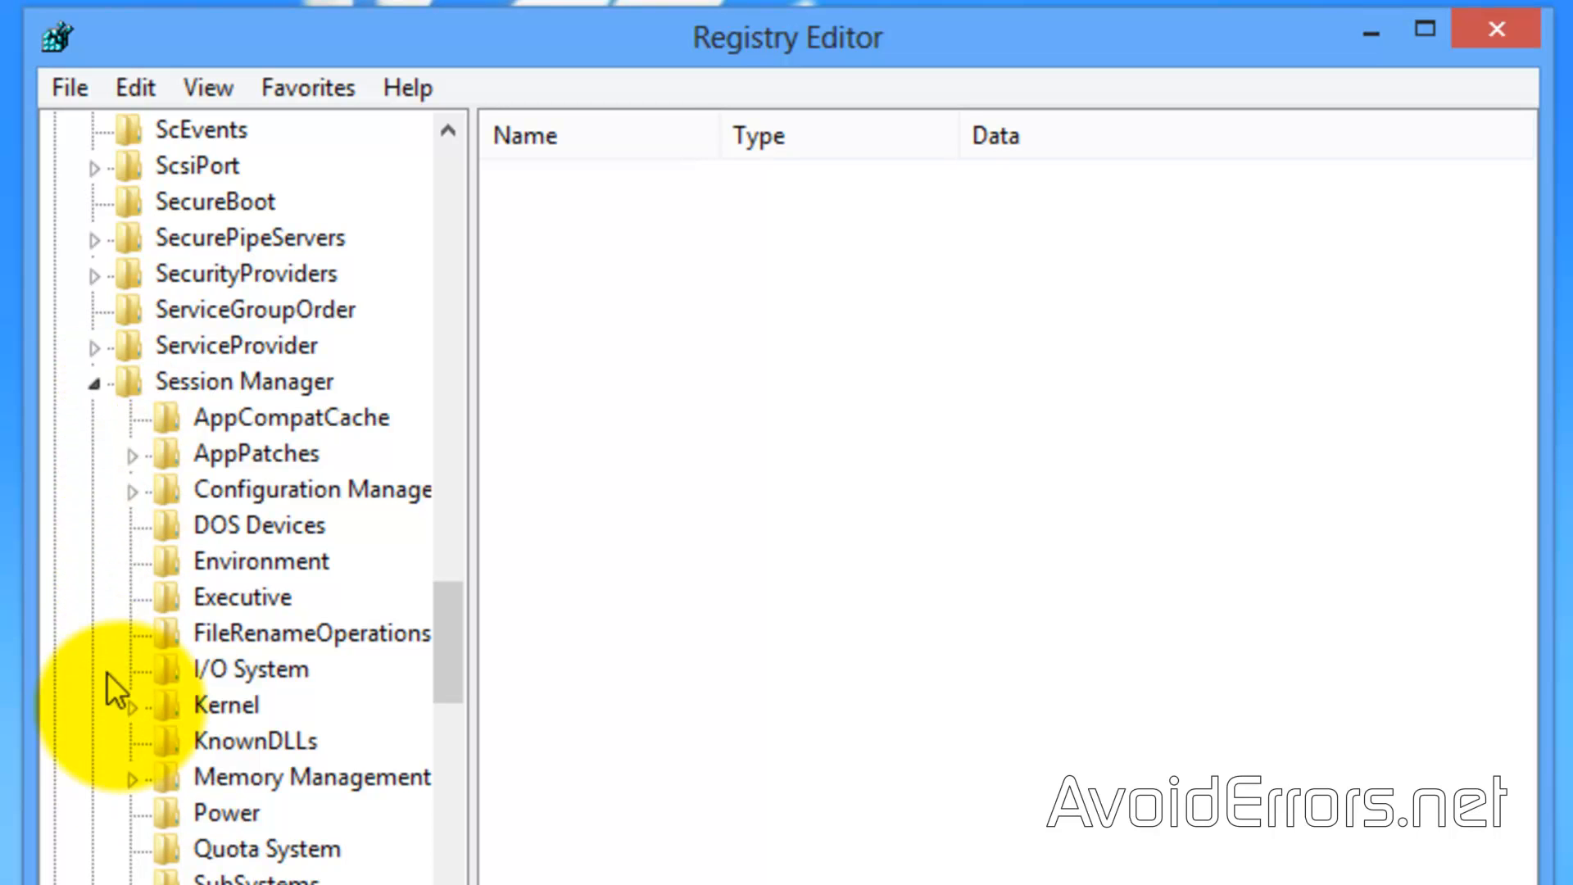
pyautogui.click(224, 813)
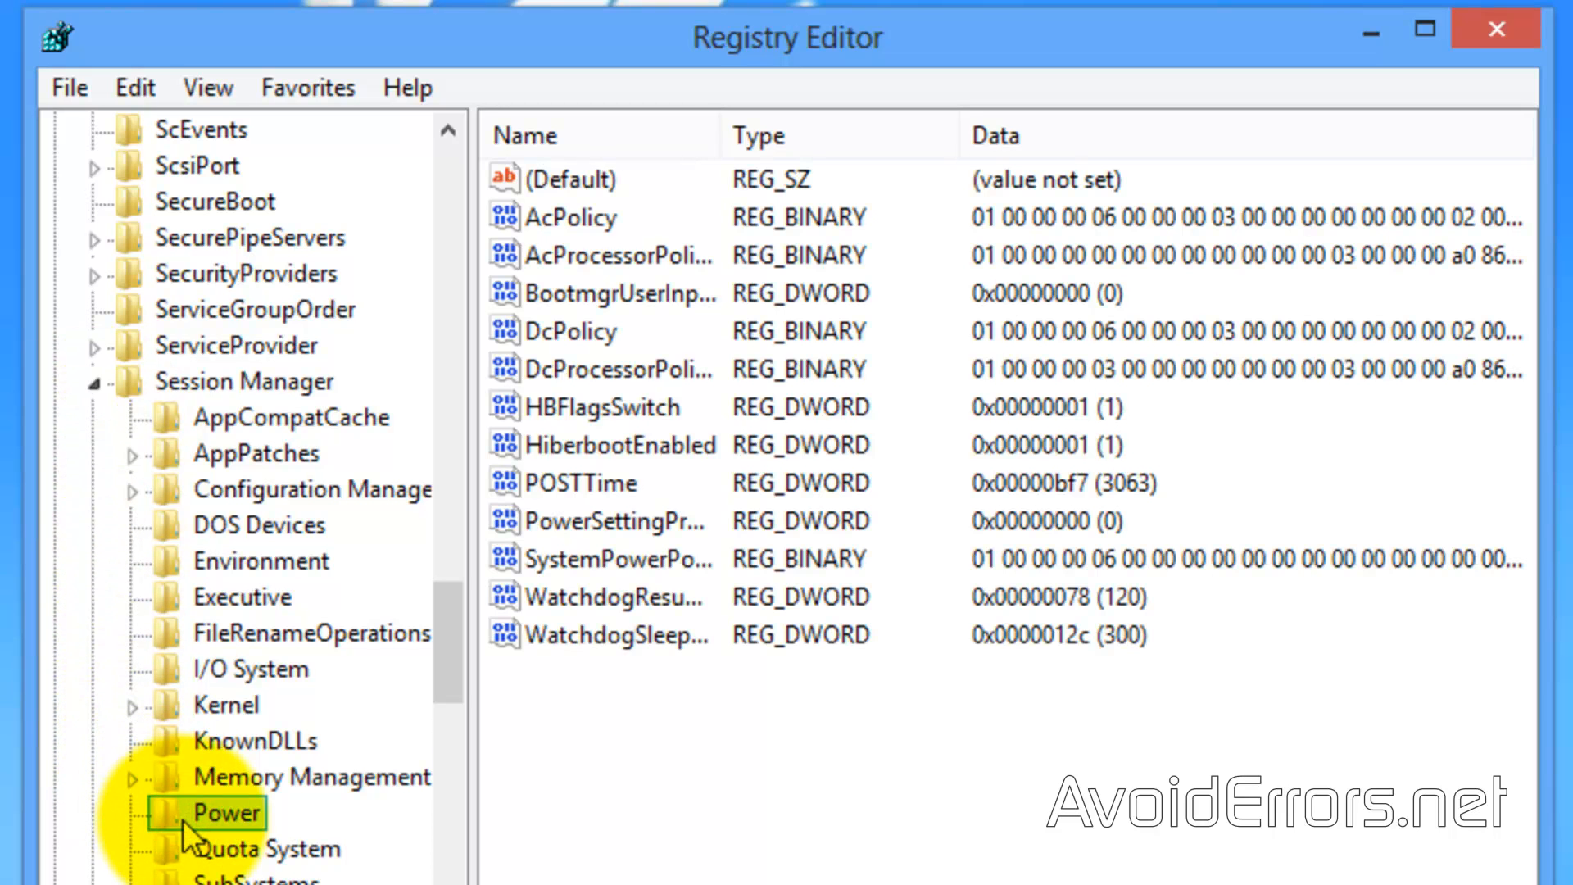
pyautogui.moveTo(725, 150)
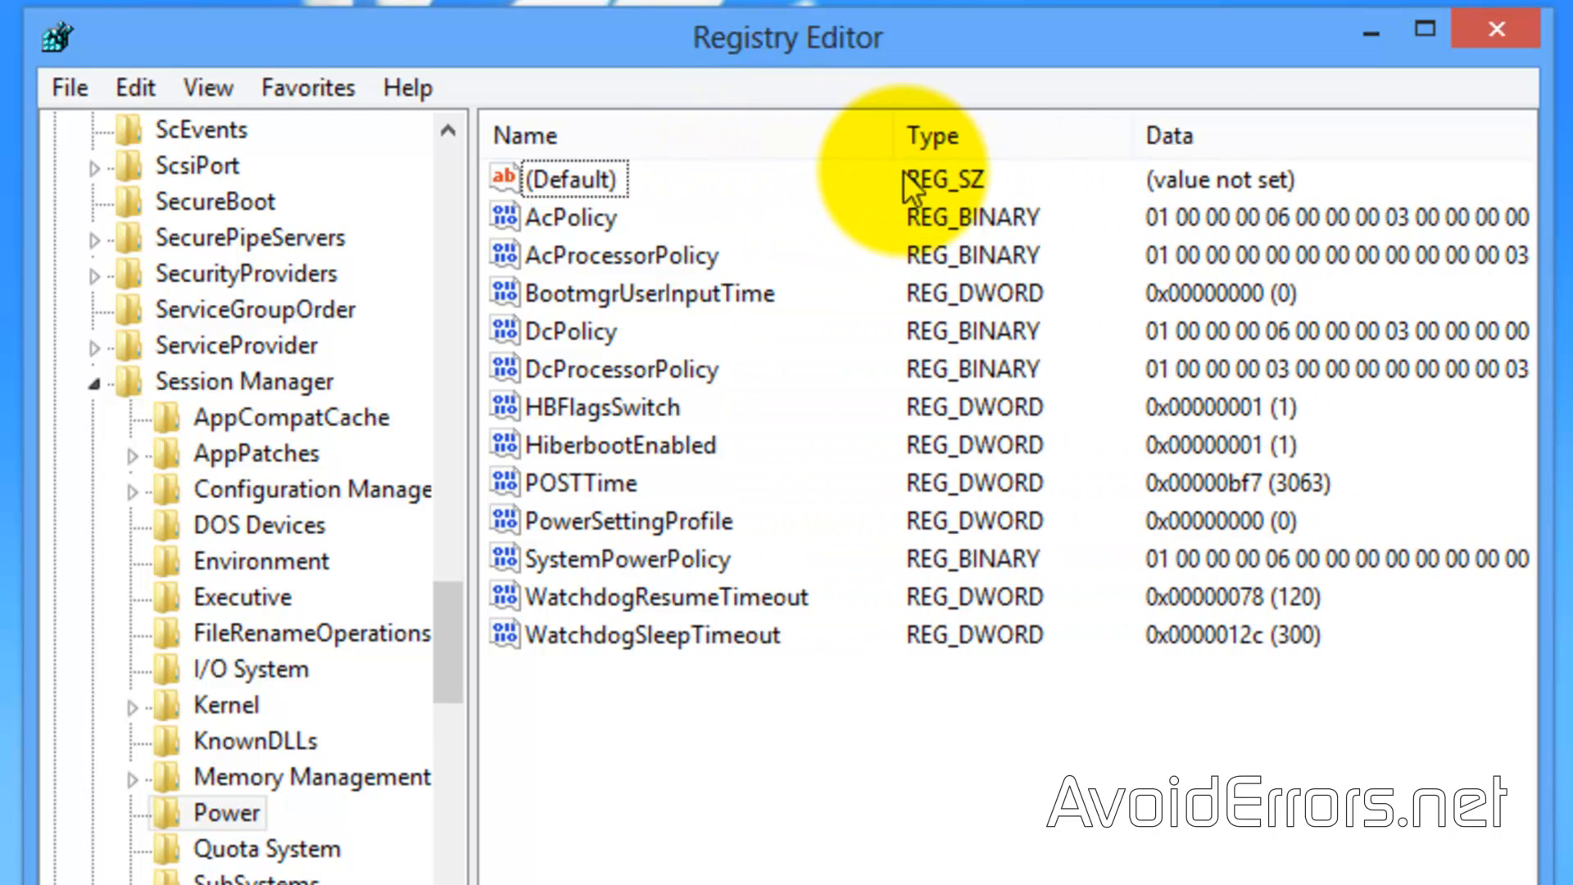
# Select HiberbootEnabled and bring up its Edit DWORD dialog
pyautogui.click(622, 444)
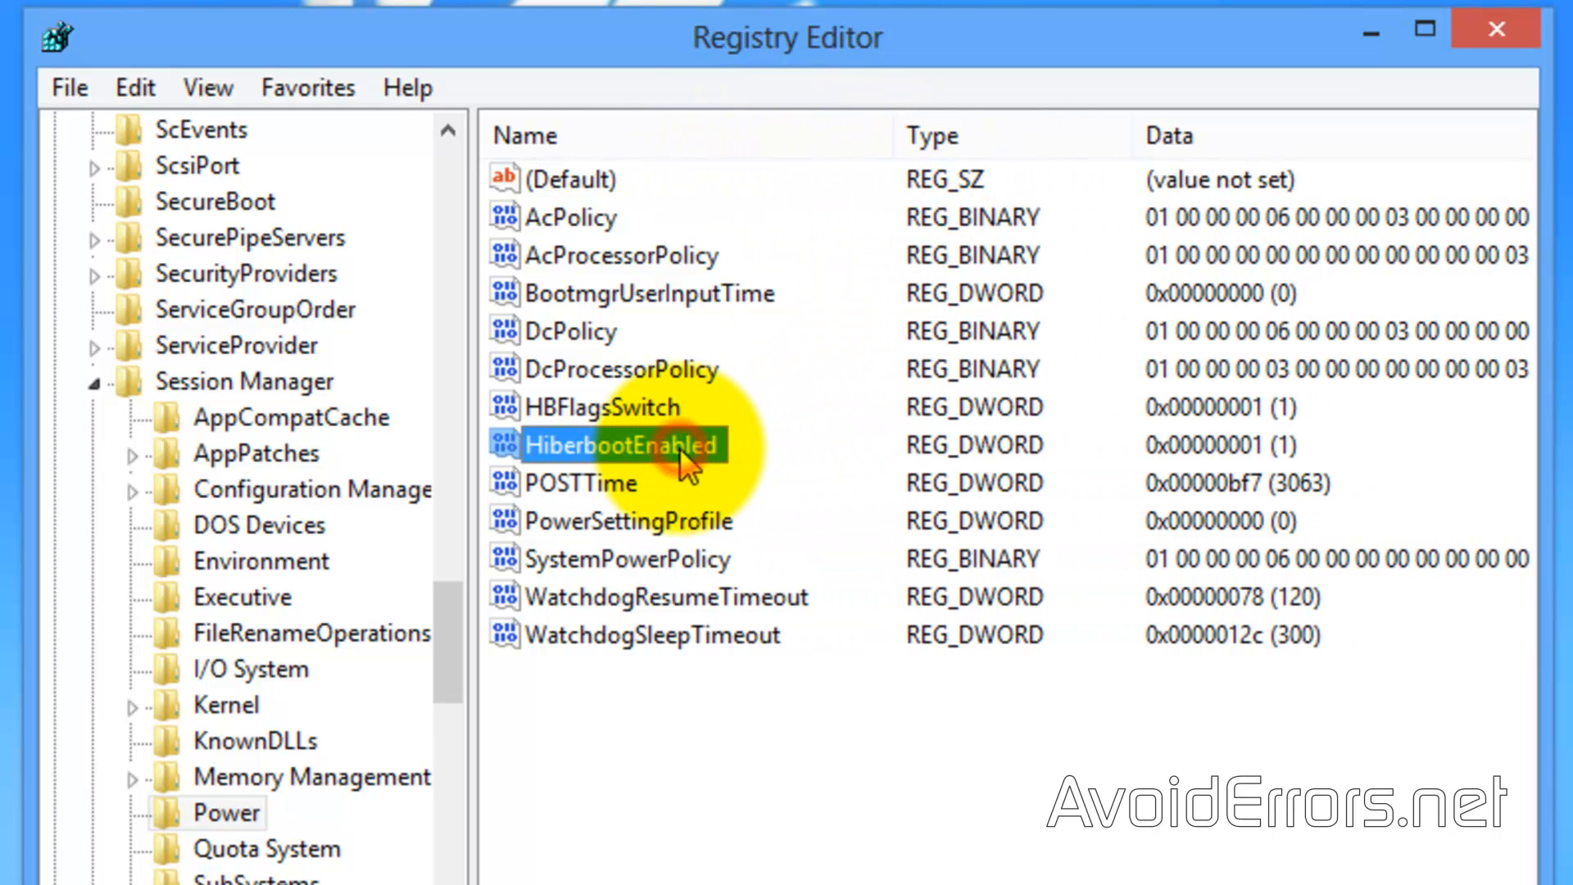
pyautogui.moveTo(733, 472)
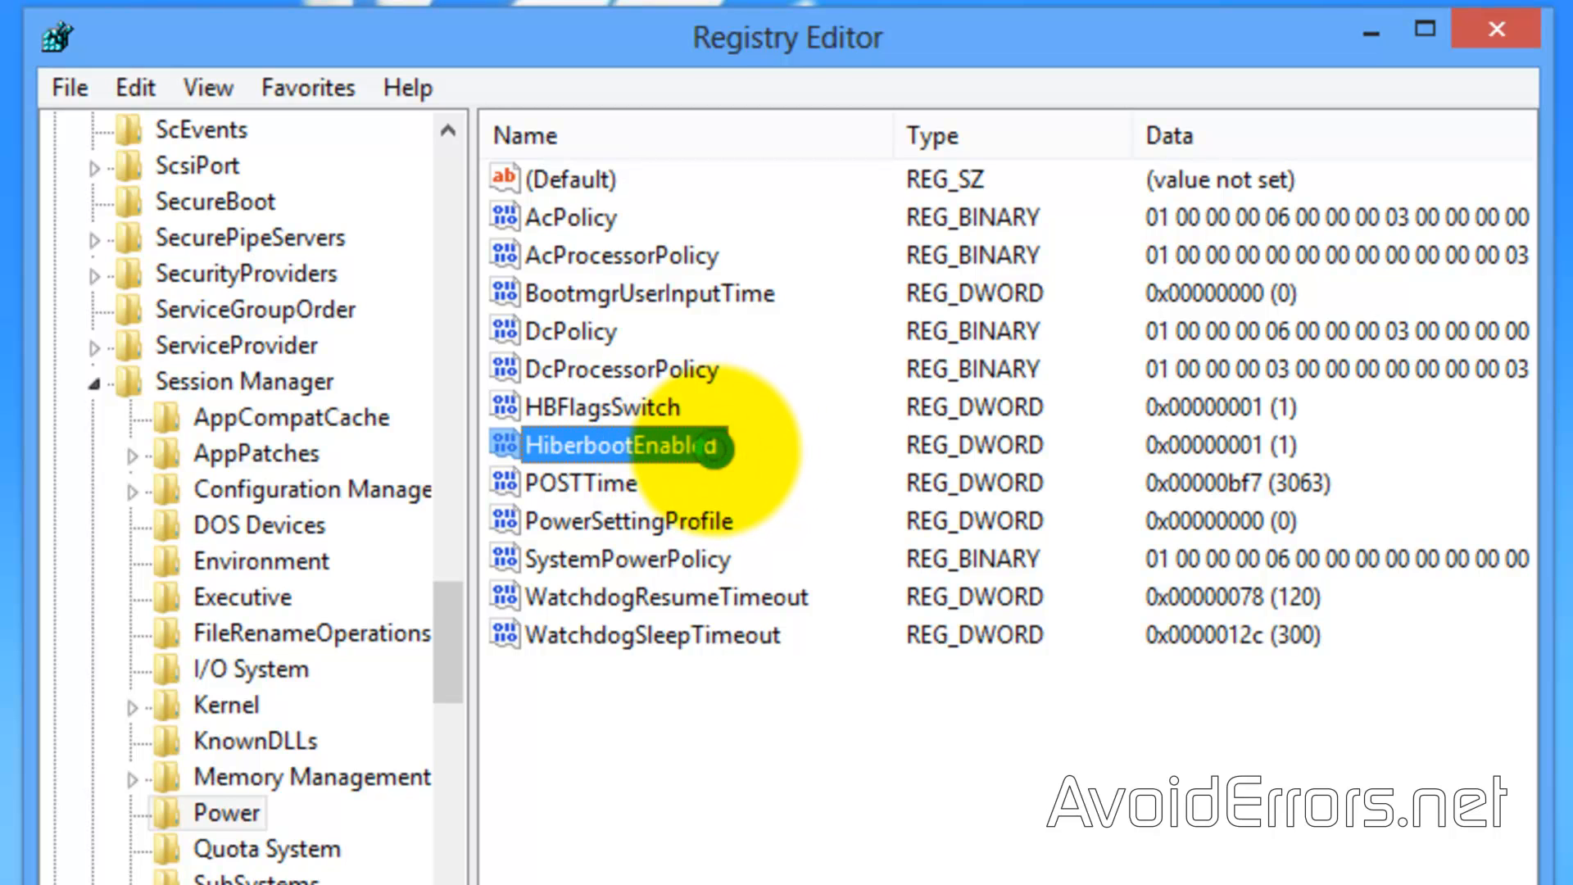
pyautogui.doubleClick(613, 444)
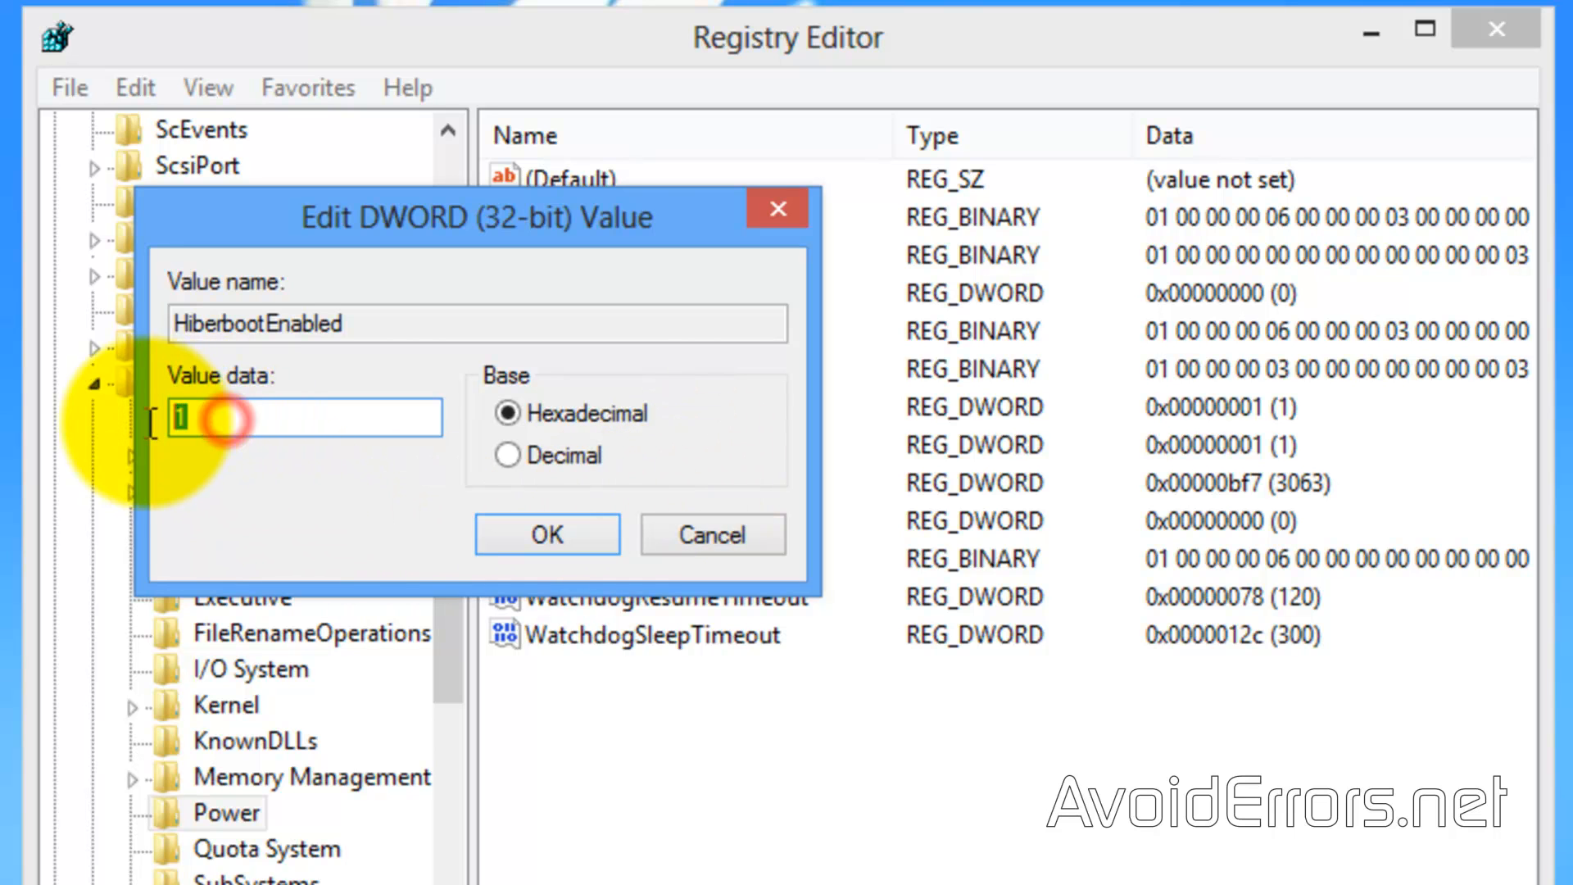
# Set HiberbootEnabled's value data to 0 and confirm
pyautogui.write('0')
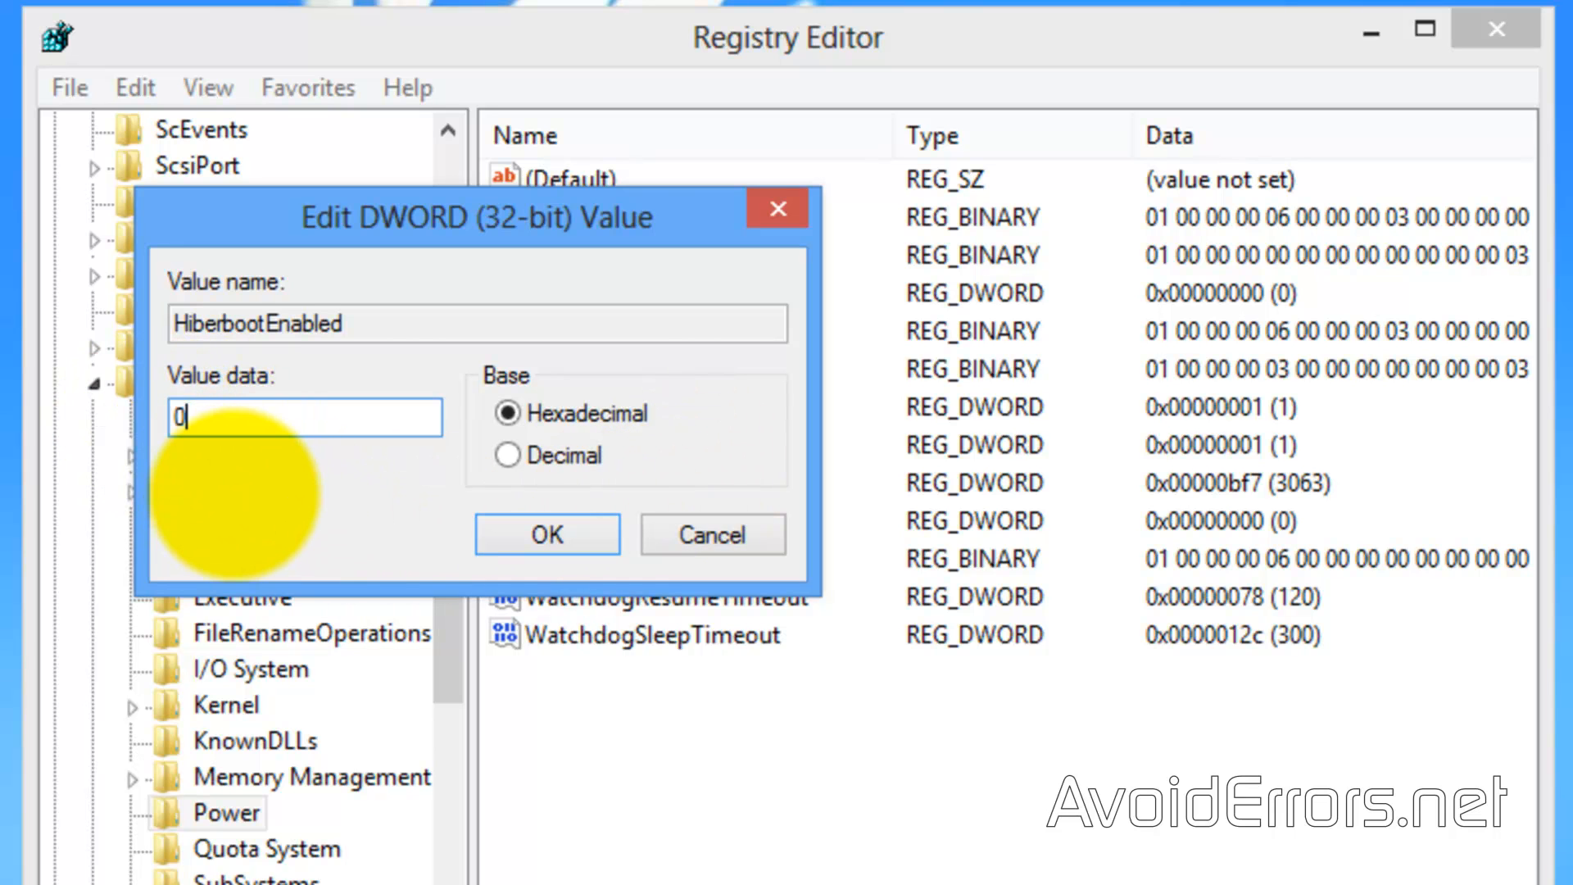
pyautogui.click(545, 533)
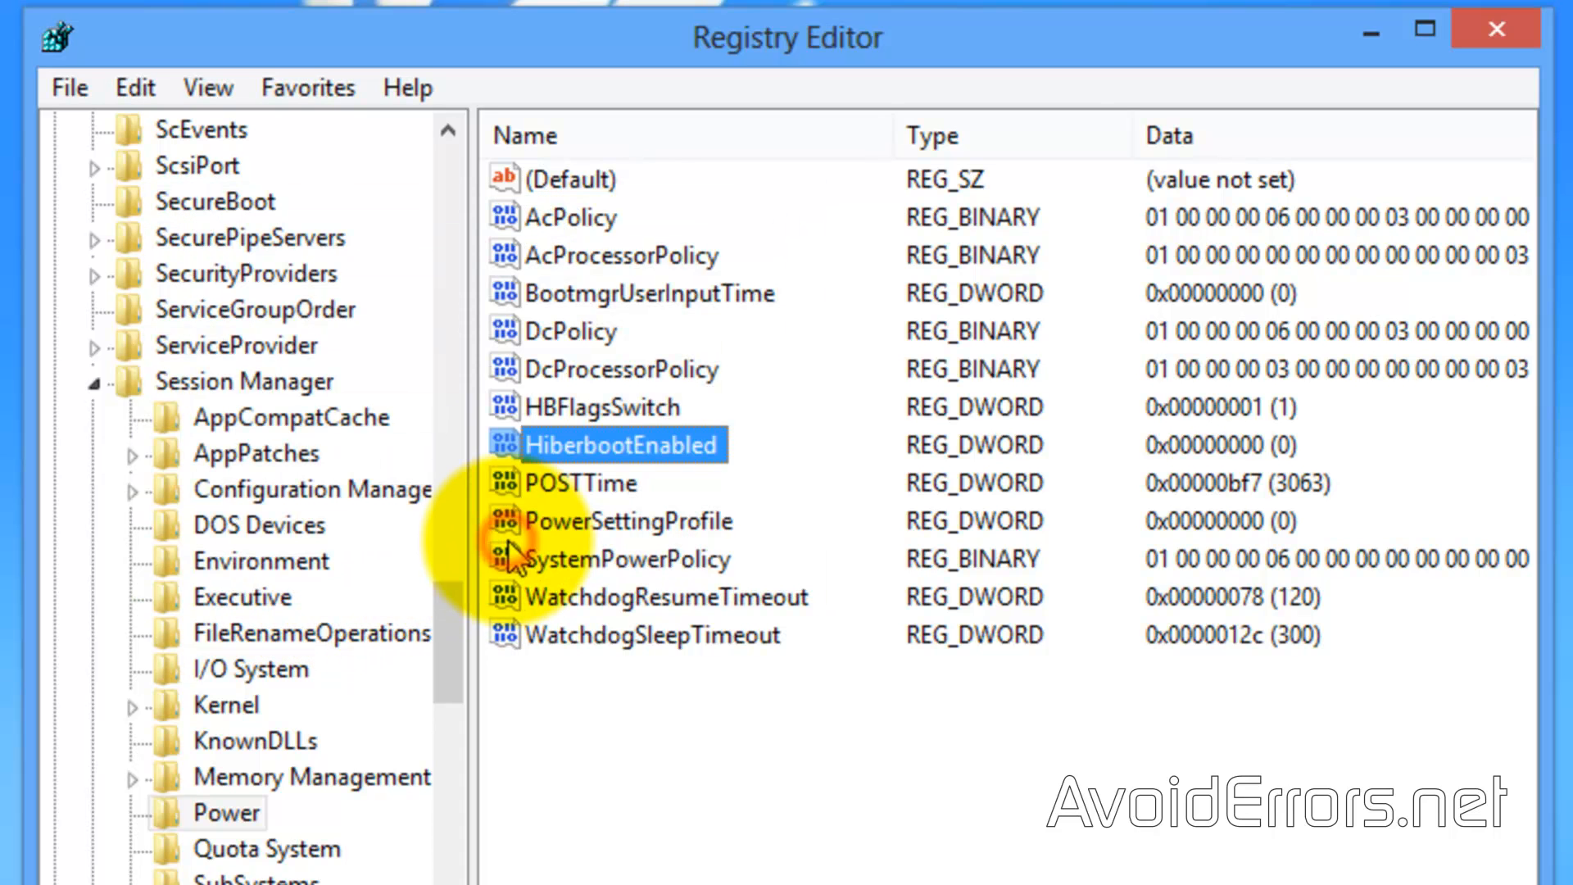
pyautogui.moveTo(1179, 612)
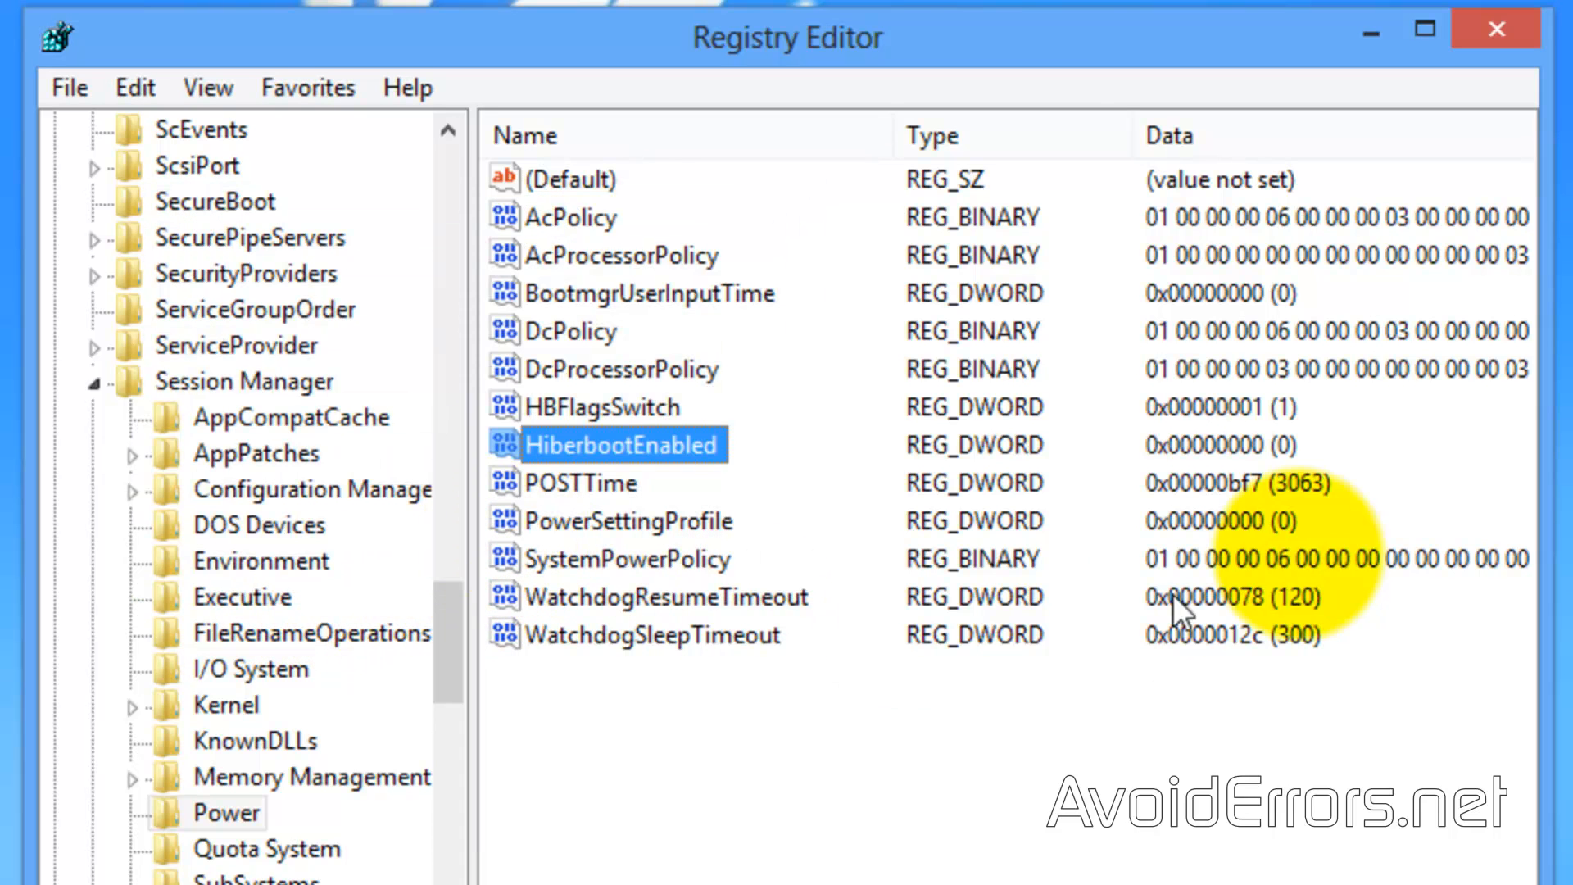
pyautogui.moveTo(1496, 39)
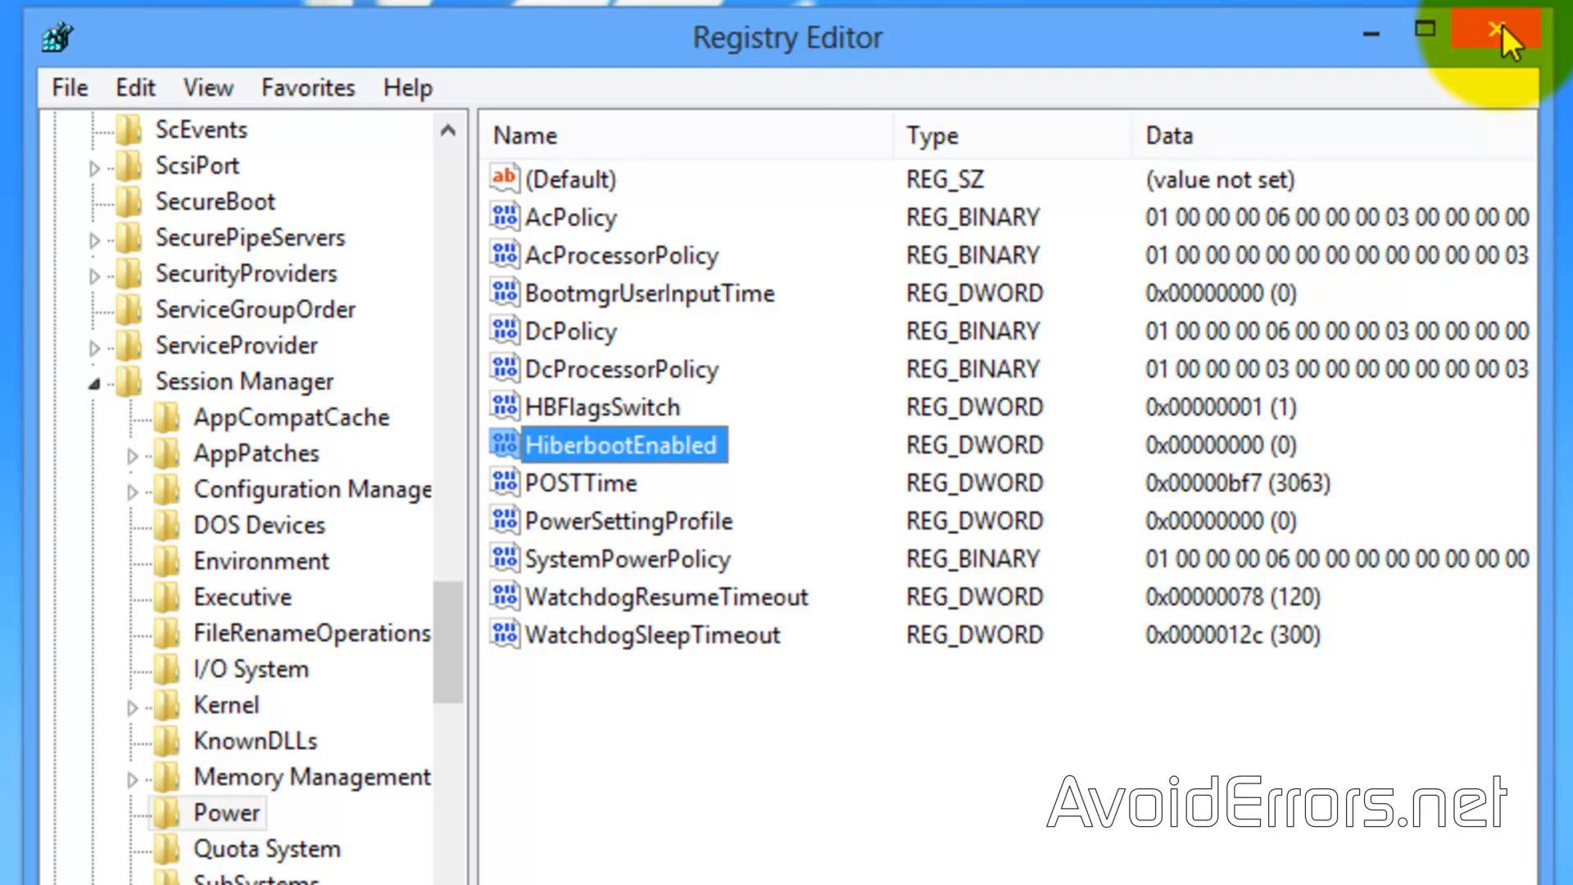